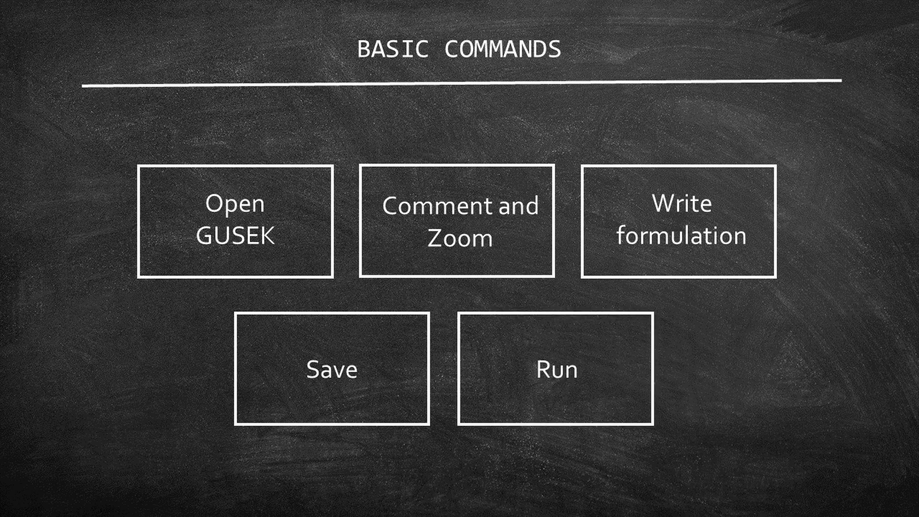
# Step: Leave the basic commands slideshow and return to the Windows desktop
pyautogui.click(233, 221)
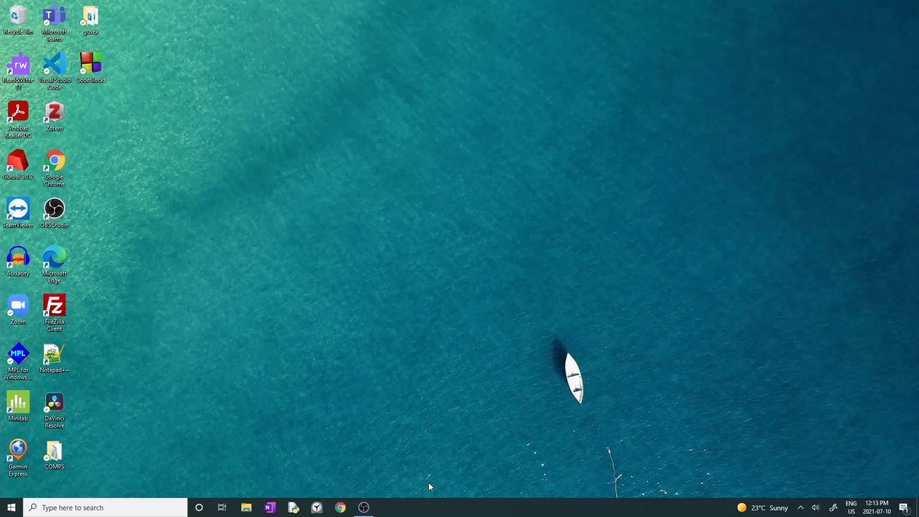
pyautogui.moveTo(141, 105)
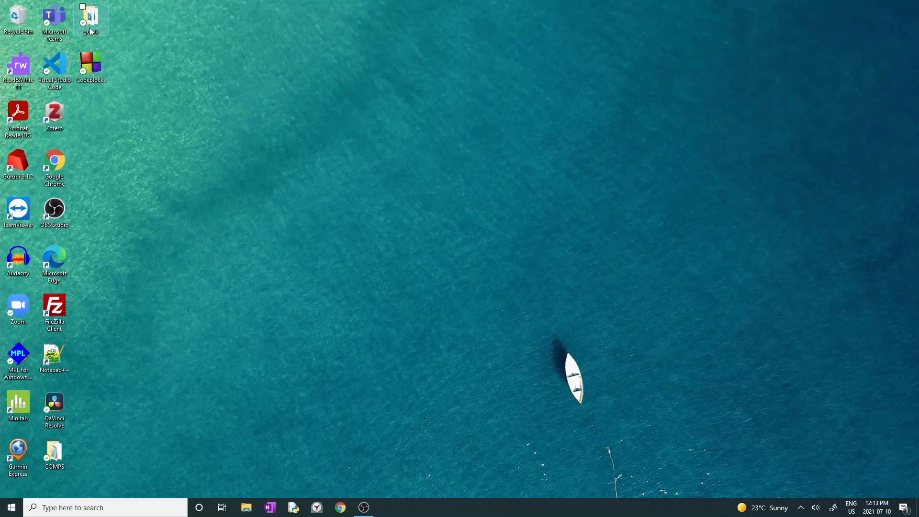
# Step: Launch gusek.exe from the gusek folder and maximize its empty untitled editor
pyautogui.doubleClick(91, 18)
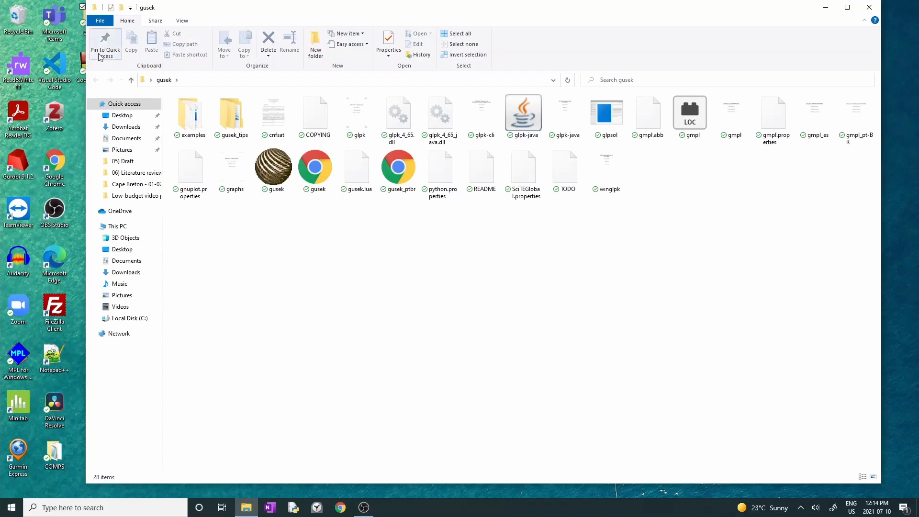
pyautogui.moveTo(292, 228)
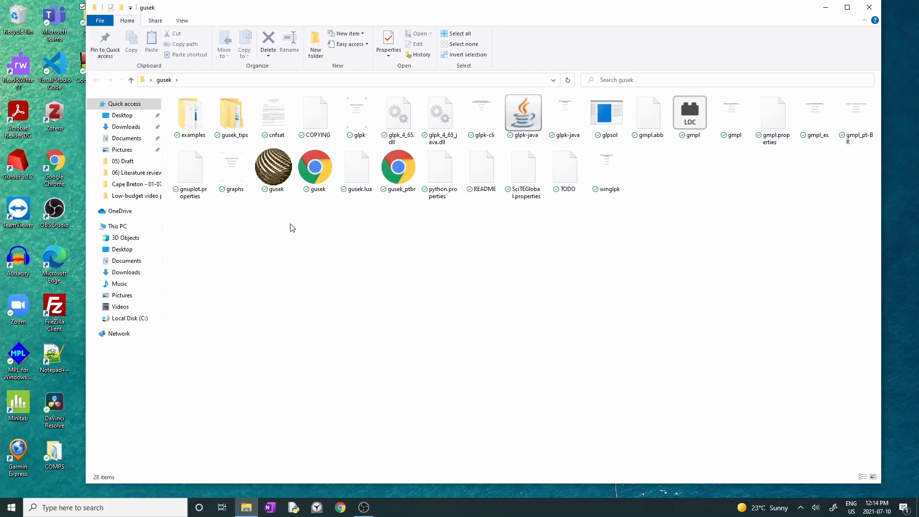
pyautogui.moveTo(273, 167)
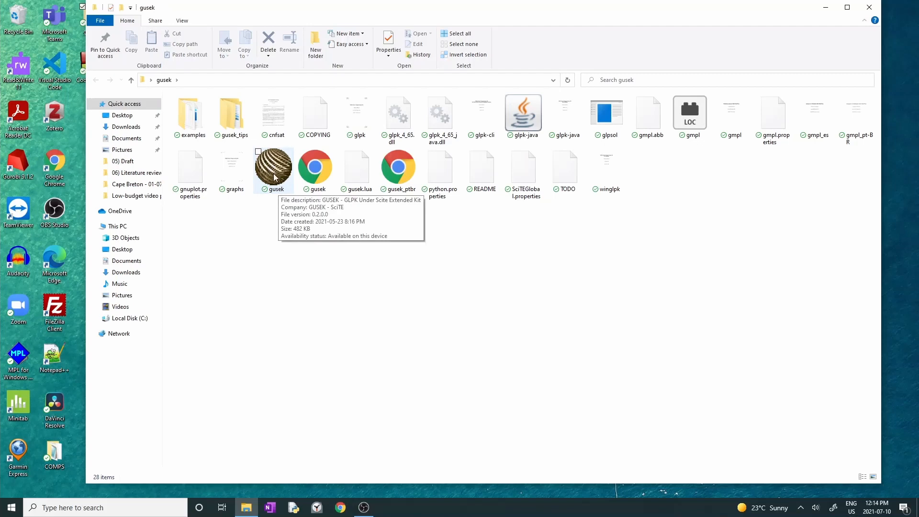
pyautogui.doubleClick(273, 166)
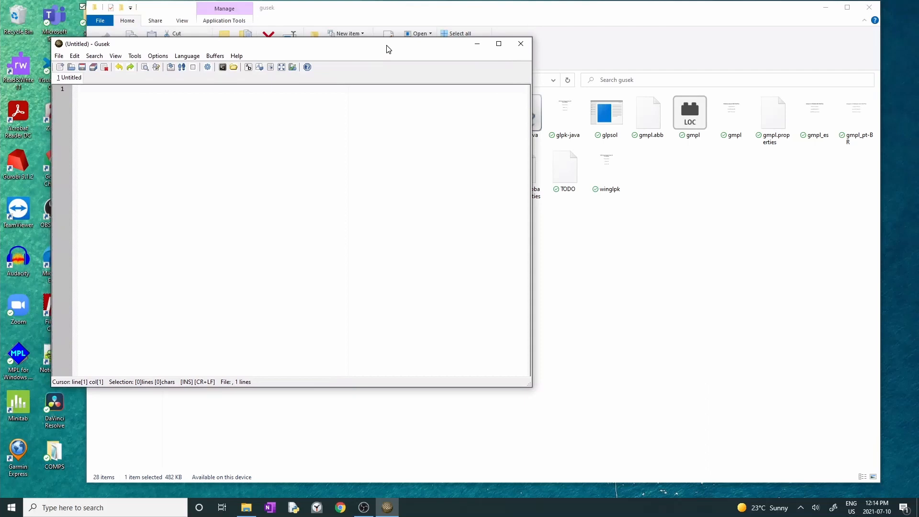
pyautogui.moveTo(498, 44)
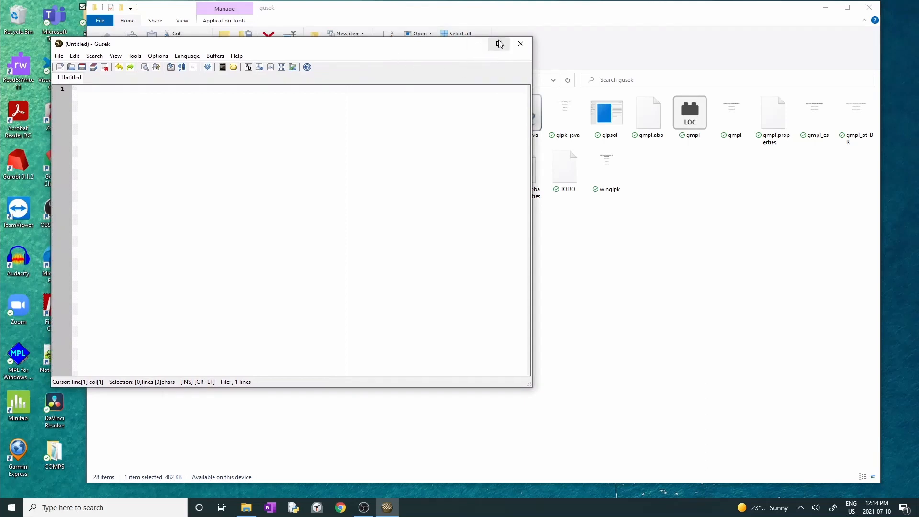
pyautogui.click(500, 44)
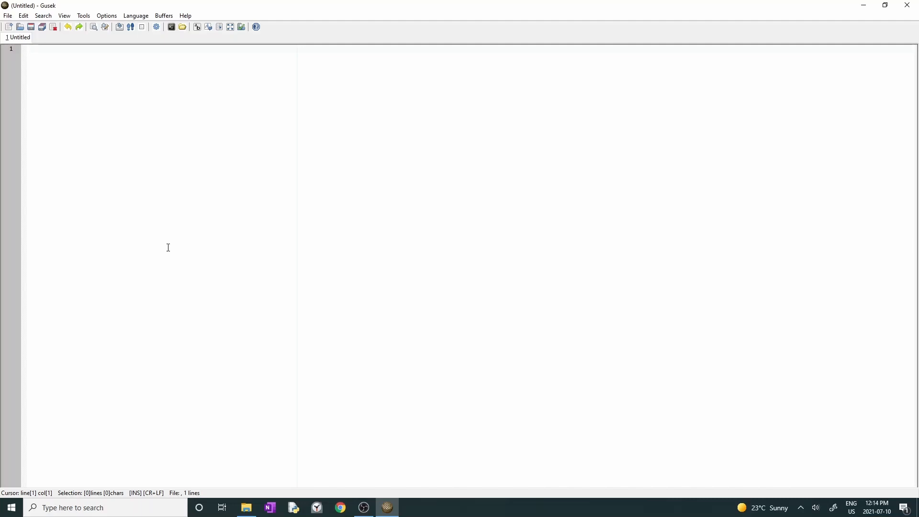
# Step: Write a # single-line comment 'This is my ... comment' at the top of the model
pyautogui.write('#')
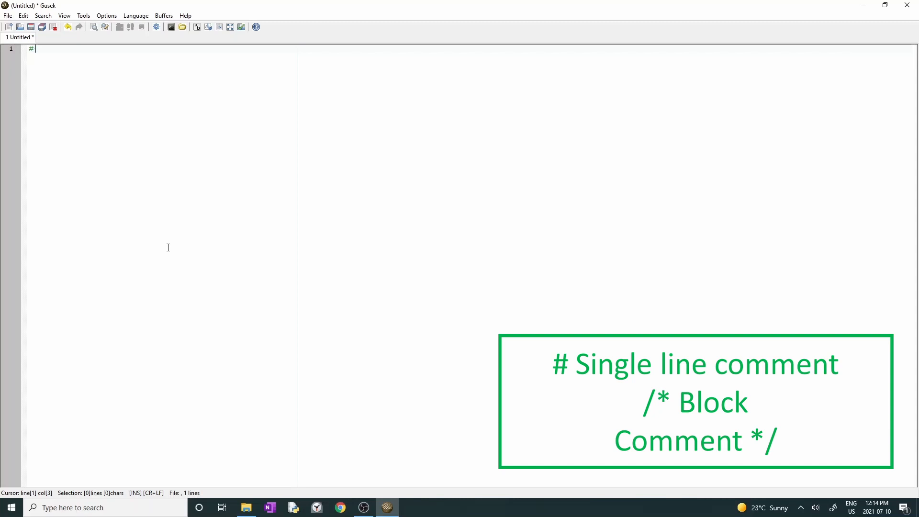
pyautogui.write('This')
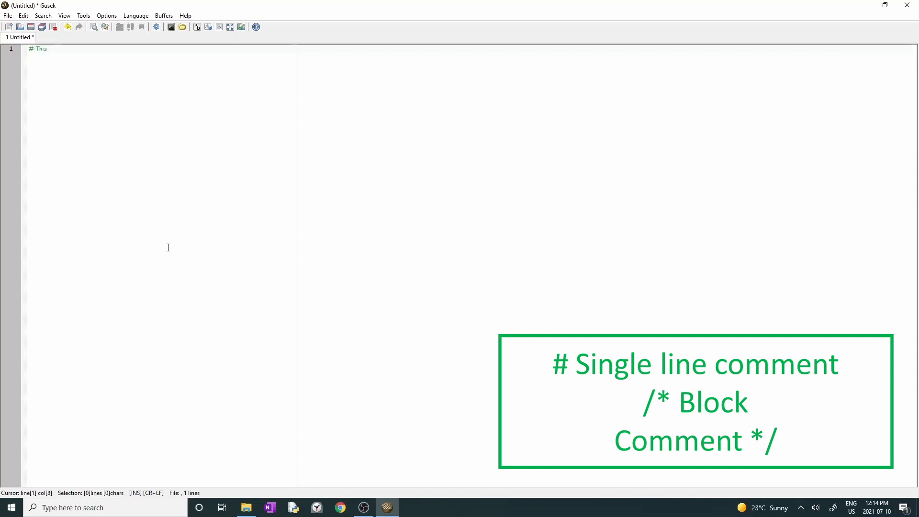
pyautogui.write('is my first comm')
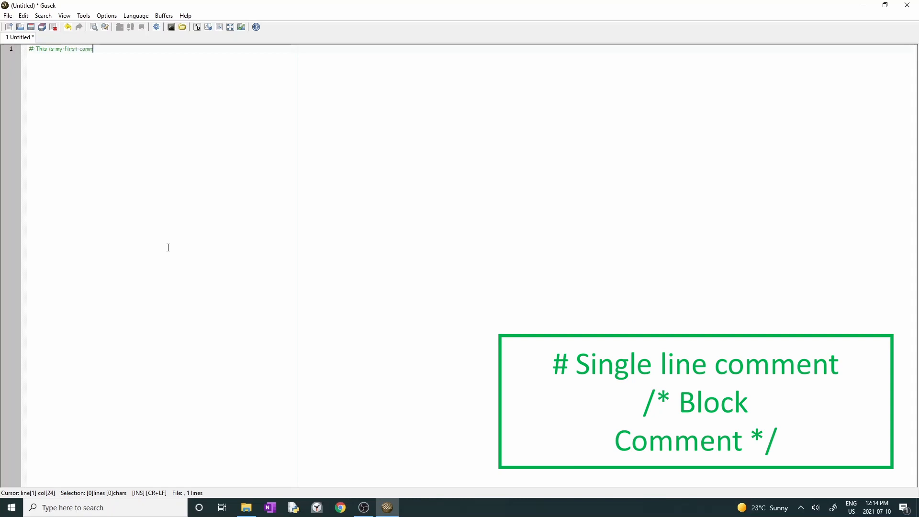
pyautogui.write('ent')
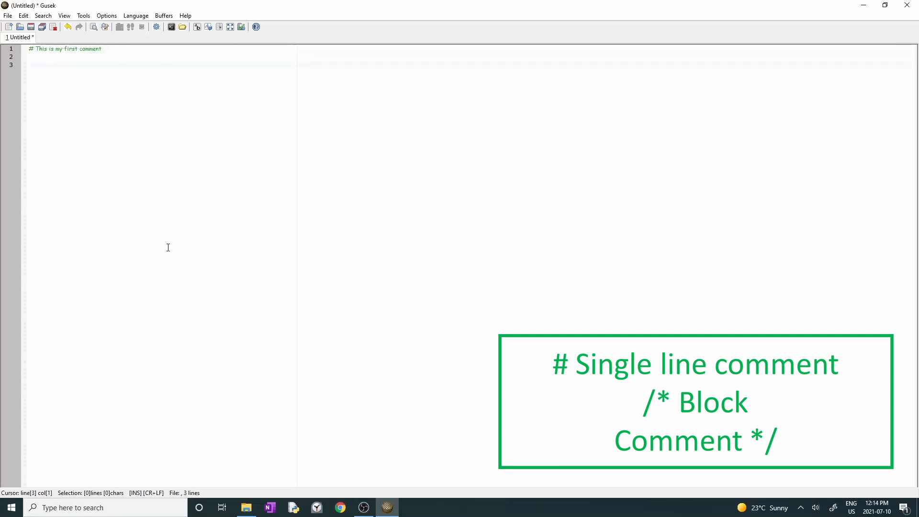
# Step: Write a /* ... */ block comment spanning multiple lines about writing and closing comments
pyautogui.write('/*')
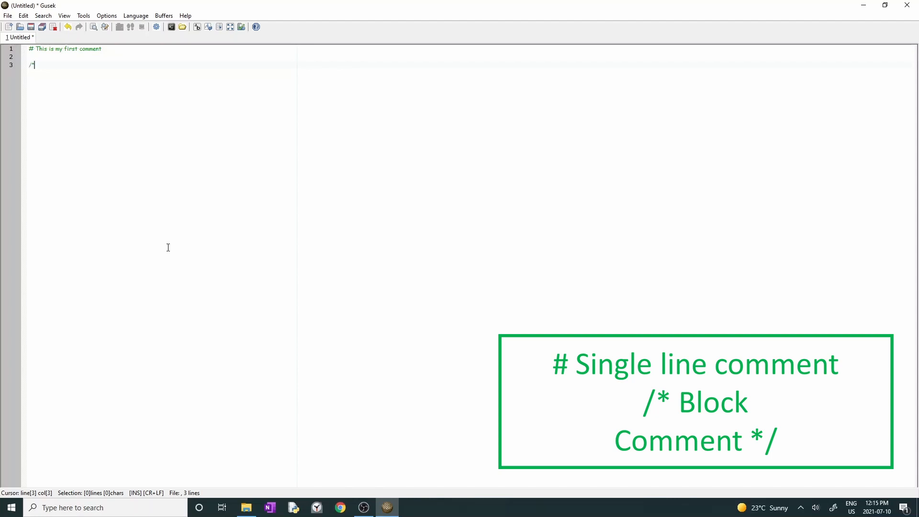
pyautogui.write('*')
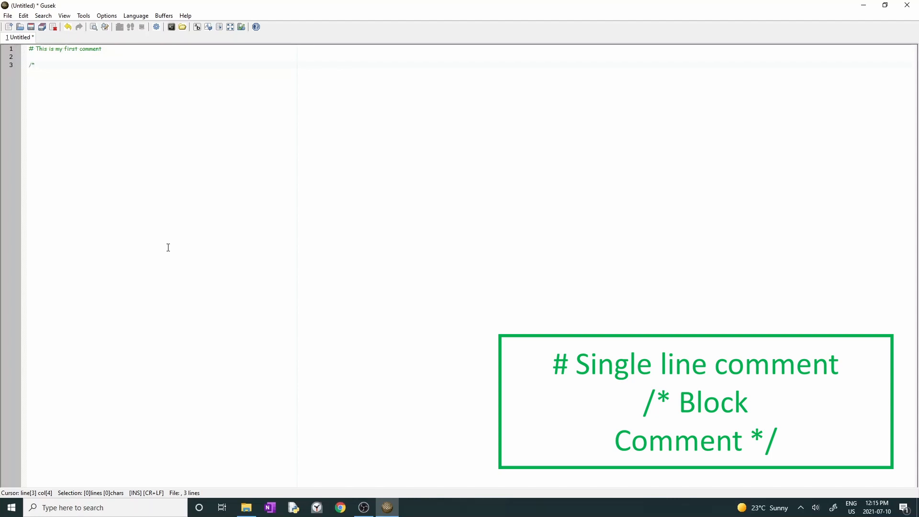
pyautogui.write('This is my')
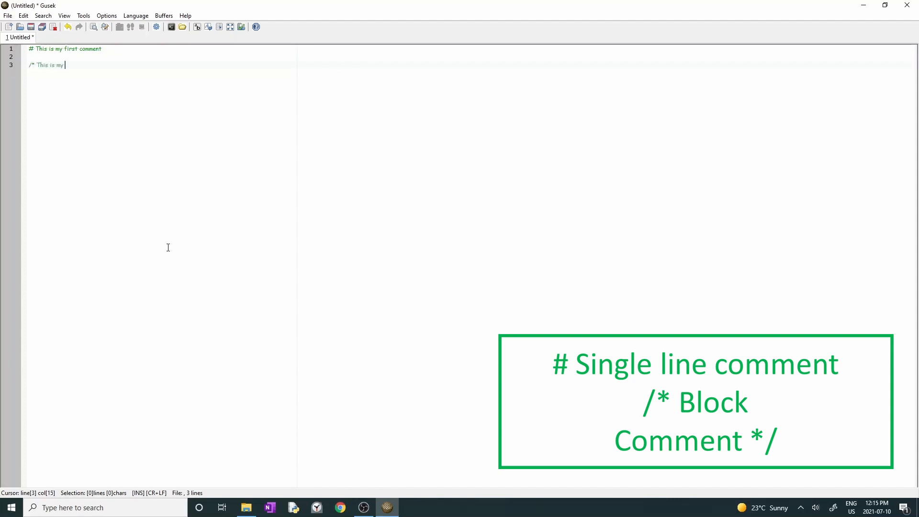
pyautogui.write('first block comment')
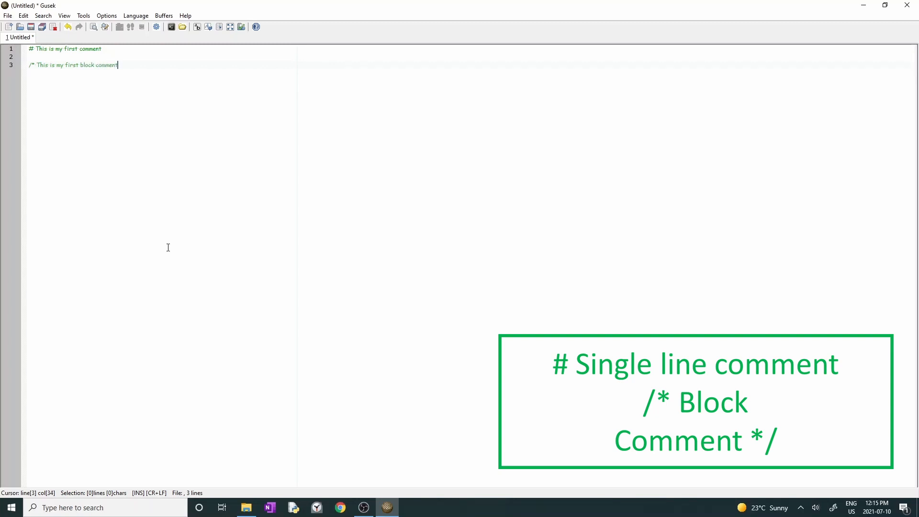
pyautogui.write('I can w')
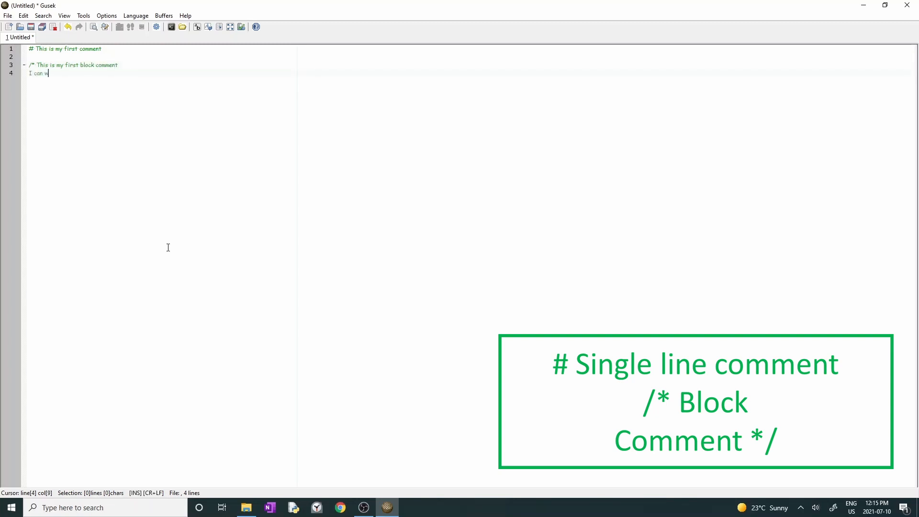
pyautogui.write('rite on multiple lines')
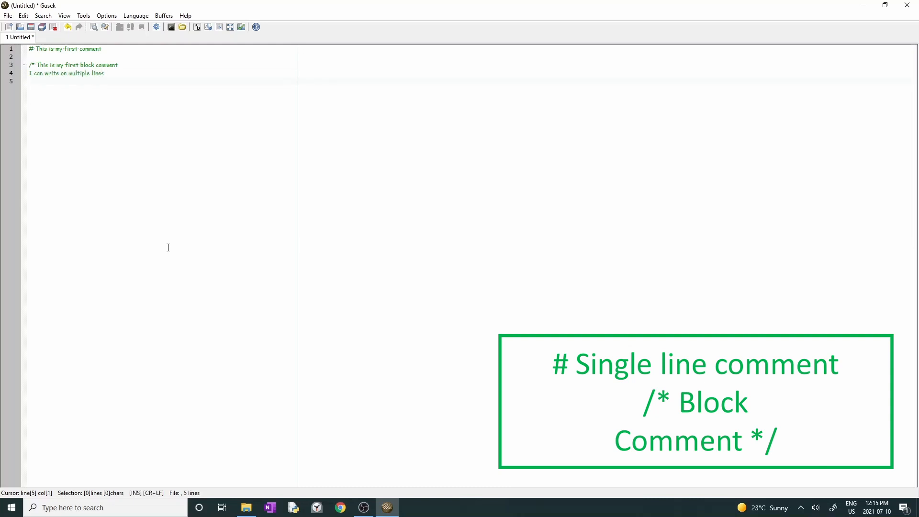
pyautogui.write('And when')
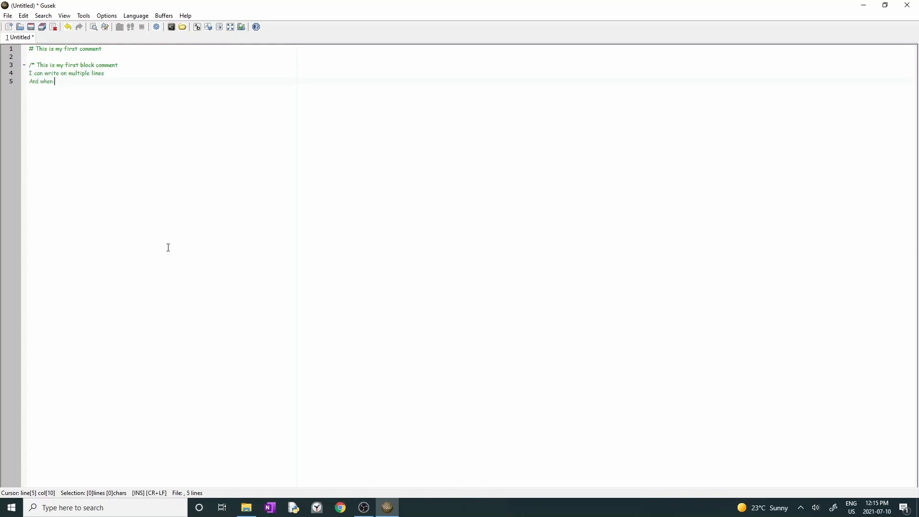
pyautogui.write("I'm done")
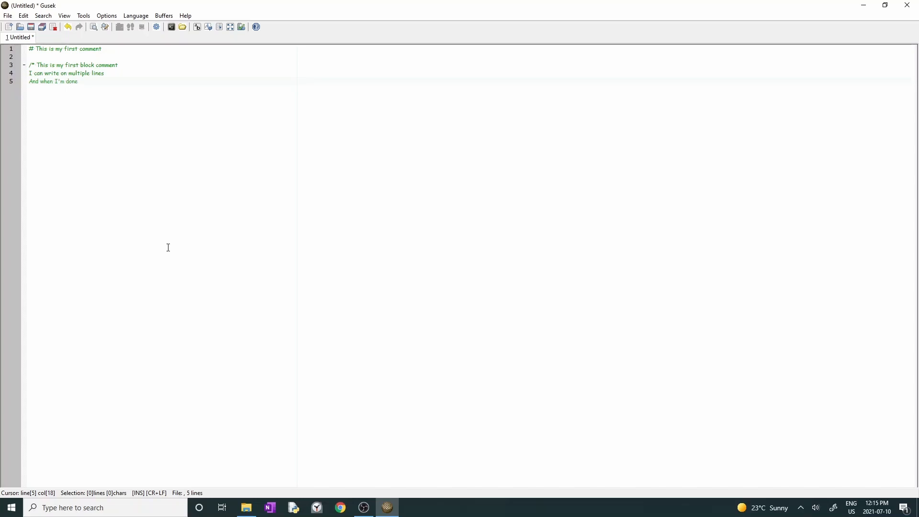
pyautogui.write(', I c')
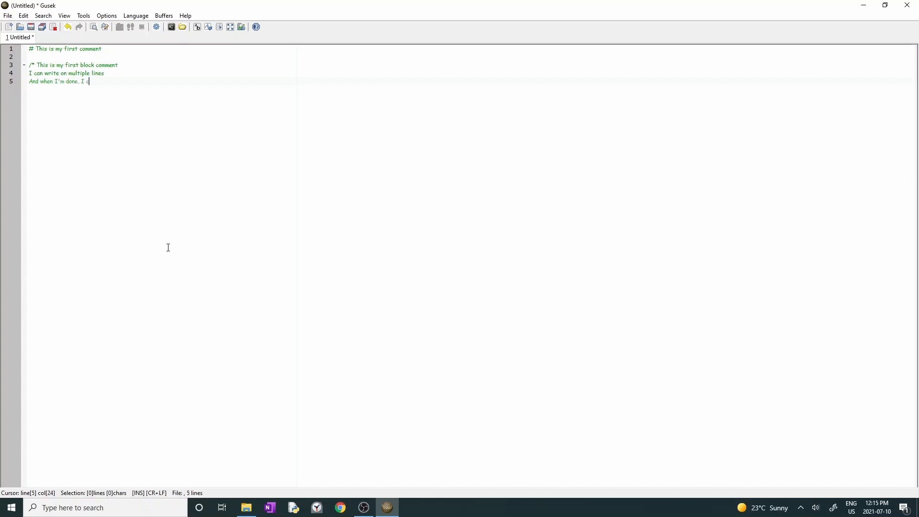
pyautogui.write('lose the comment')
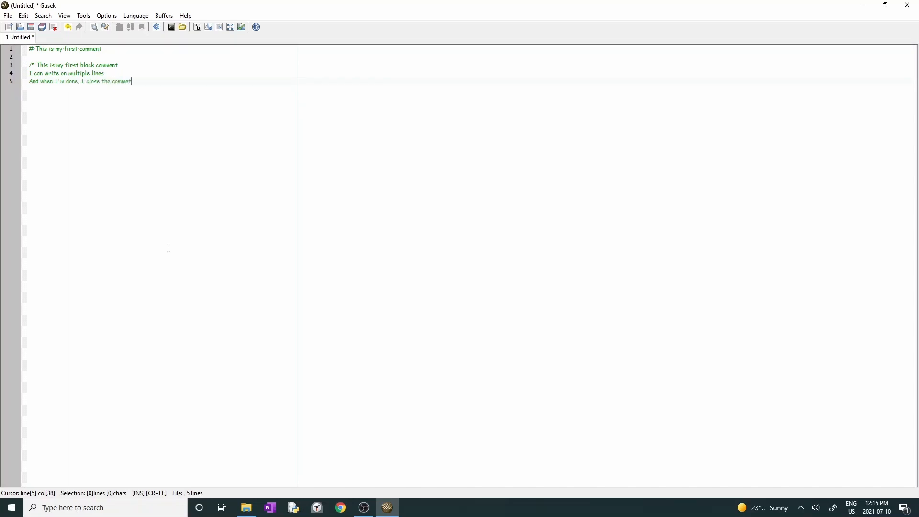
pyautogui.write('*/')
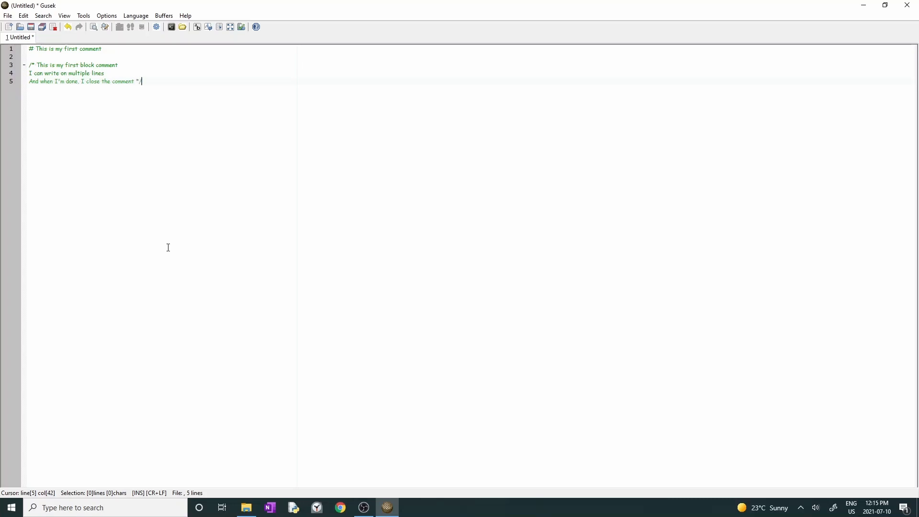
# Step: Add a blank line below the comments and zoom the editor text in twice with Ctrl+Plus
pyautogui.press('enter')
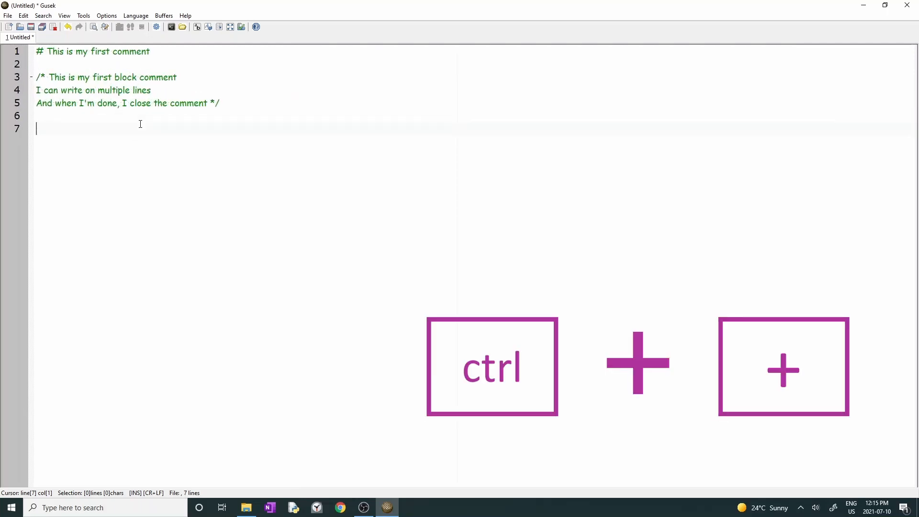
pyautogui.press('ctrl+plus')
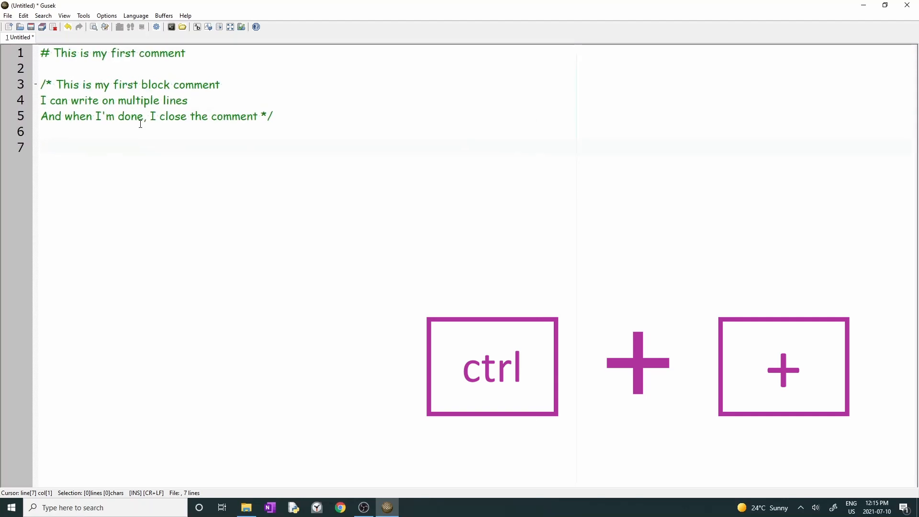
pyautogui.press('ctrl+plus')
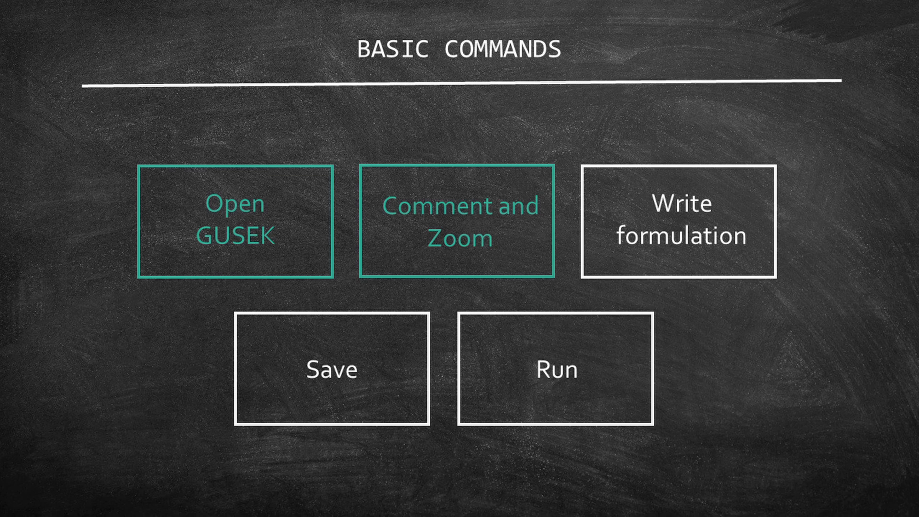
# Step: Advance the Basic Commands slide marking Open GUSEK and Comment and Zoom covered
pyautogui.click(678, 221)
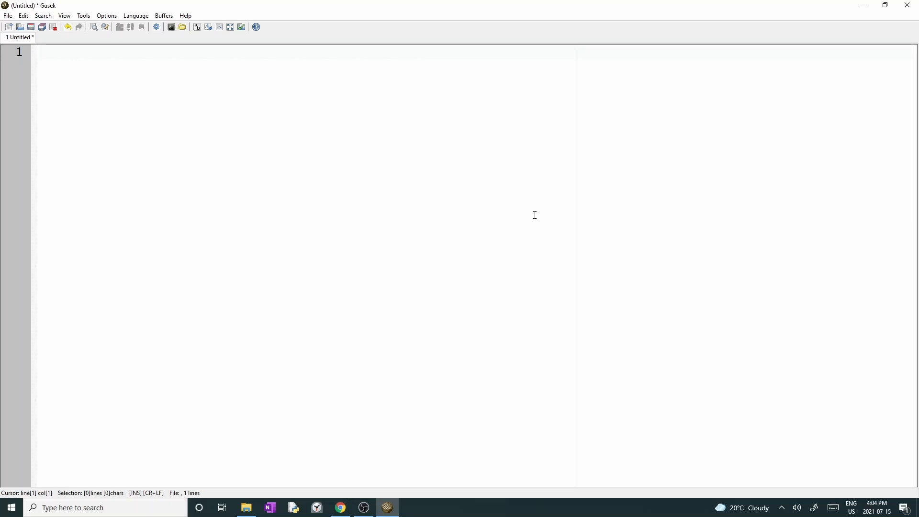
# Step: Write a #Decision Variables comment and declare var xa1, >=0;
pyautogui.write('#D')
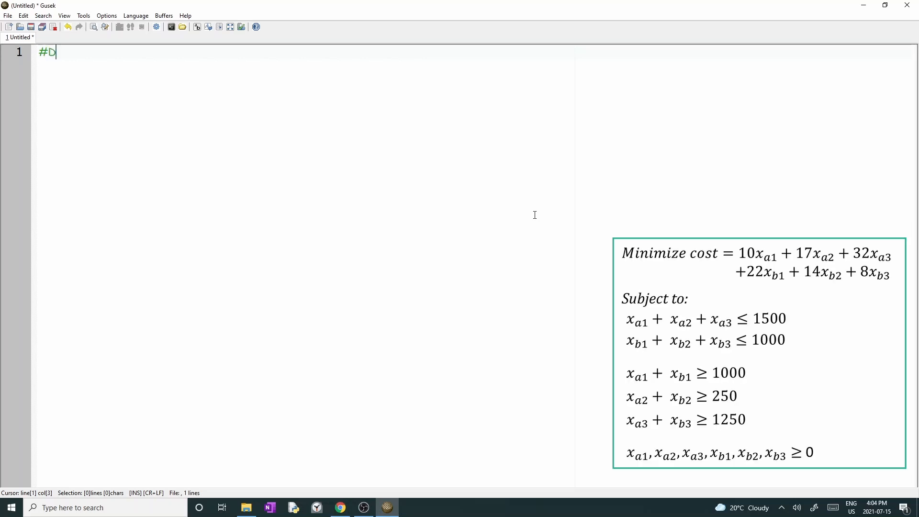
pyautogui.write('ecision Variabl')
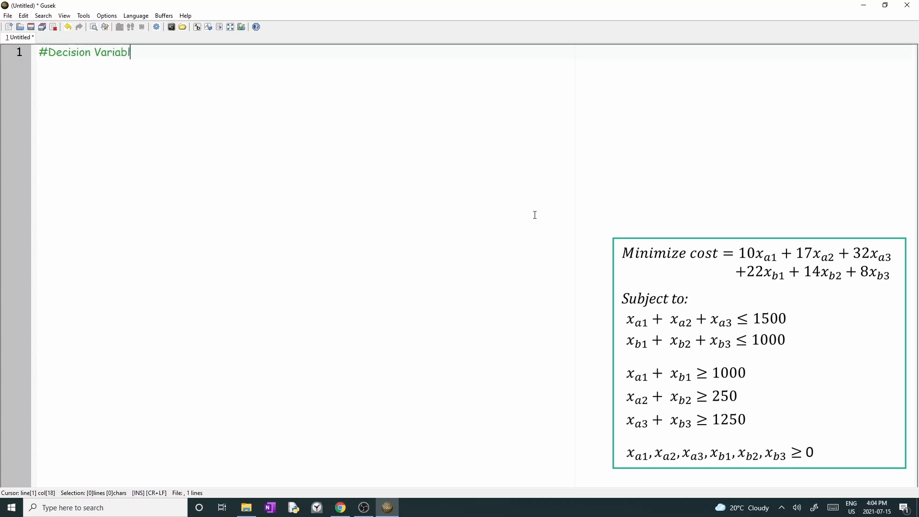
pyautogui.write('es')
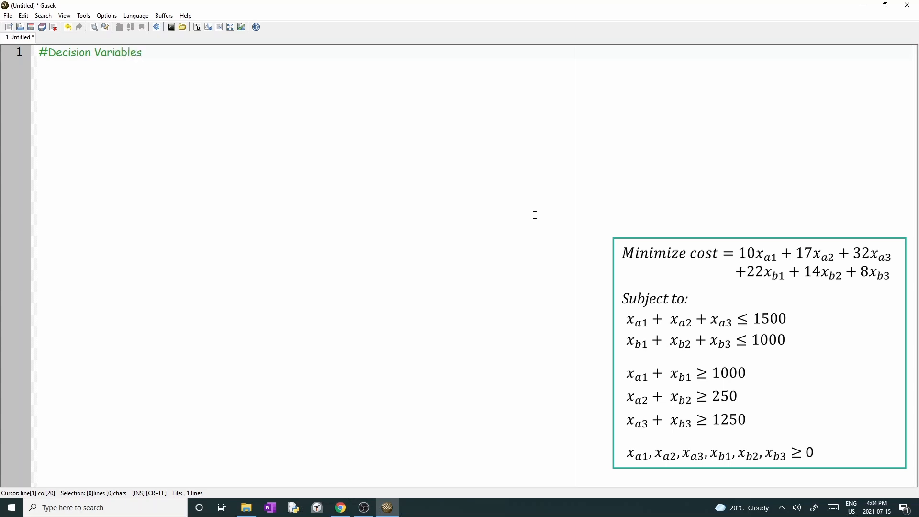
pyautogui.write('va')
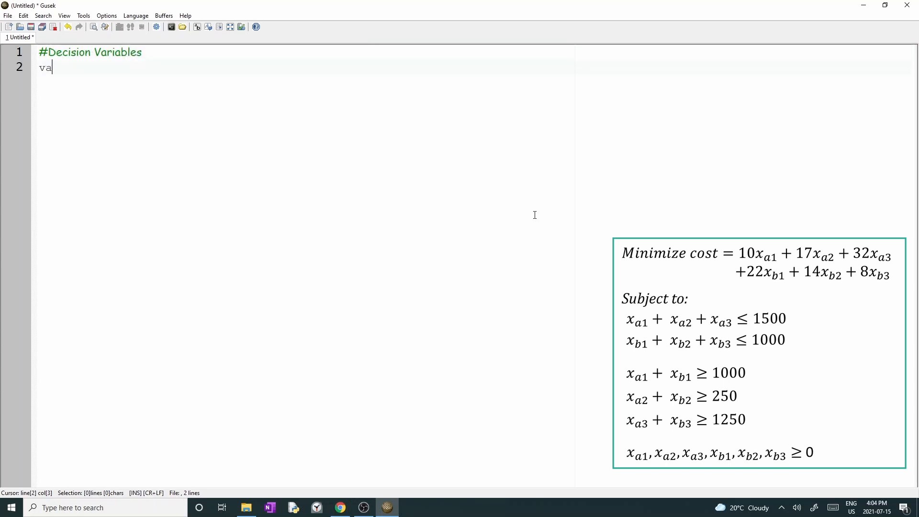
pyautogui.write('r xa1,')
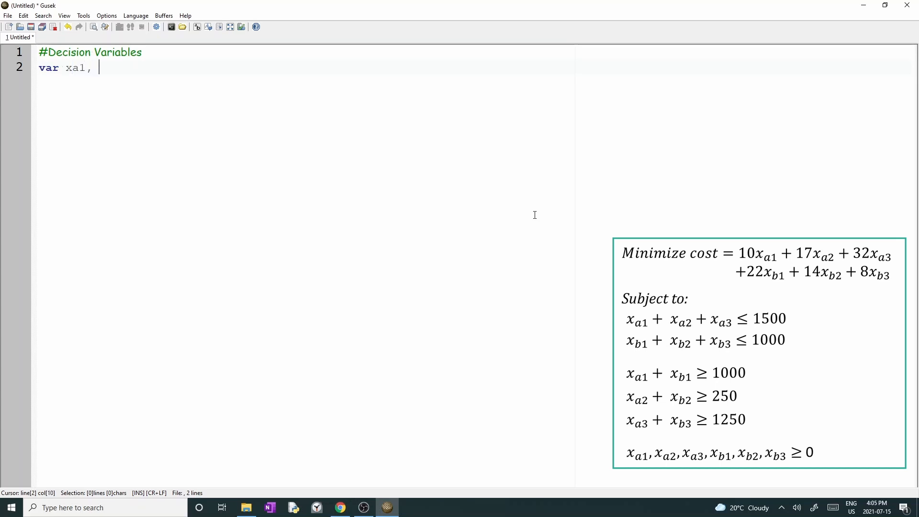
pyautogui.write('>=0')
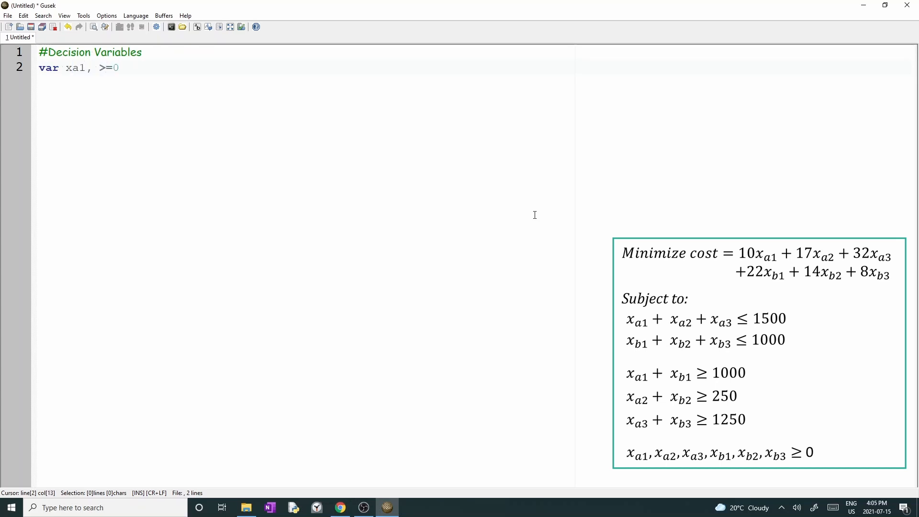
pyautogui.write(';')
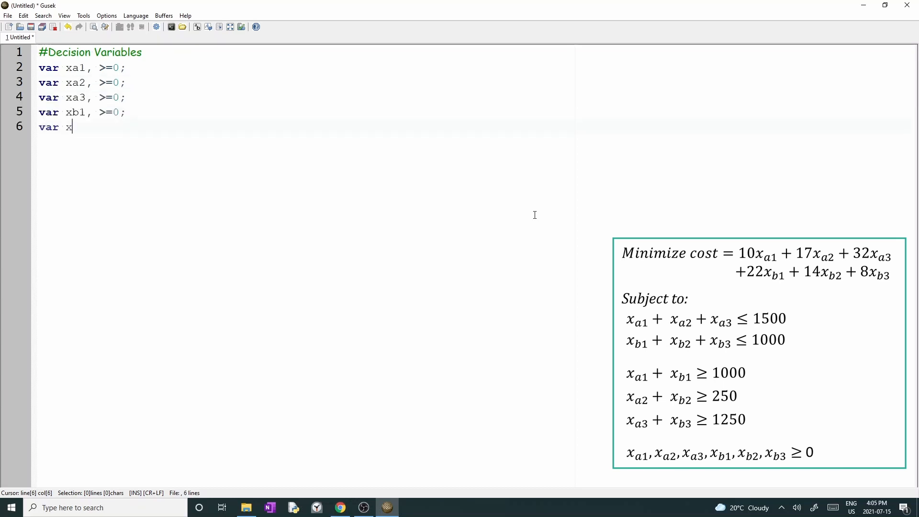
# Step: Declare the remaining non-negative variables through var xb2, >=0; and var xb3, >=0;
pyautogui.write('b2,')
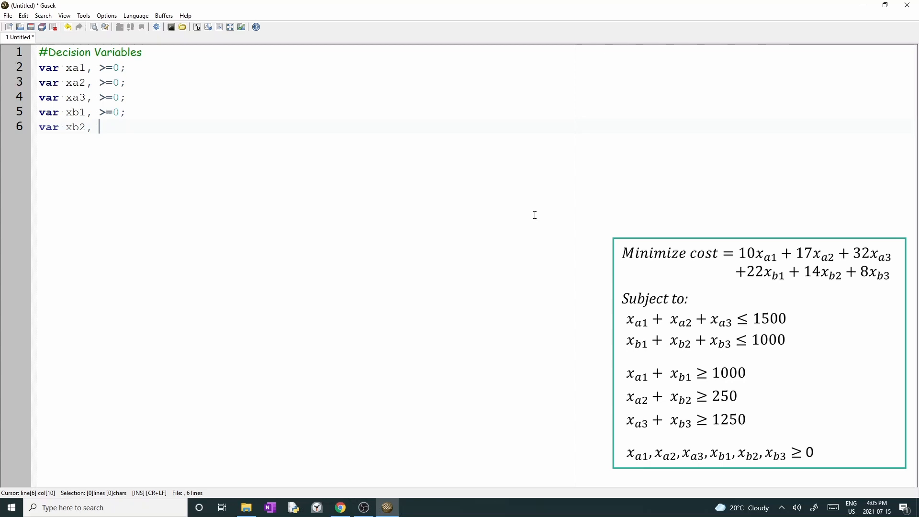
pyautogui.write('>=0;')
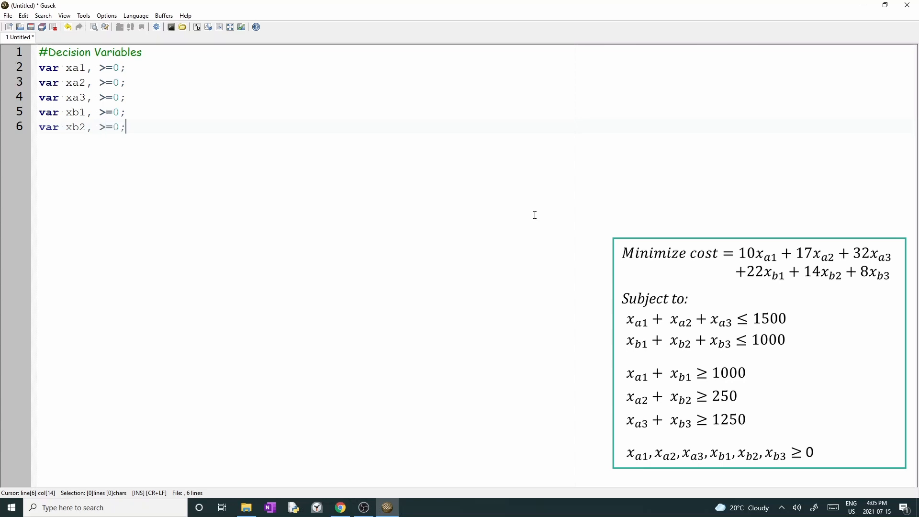
pyautogui.write('va')
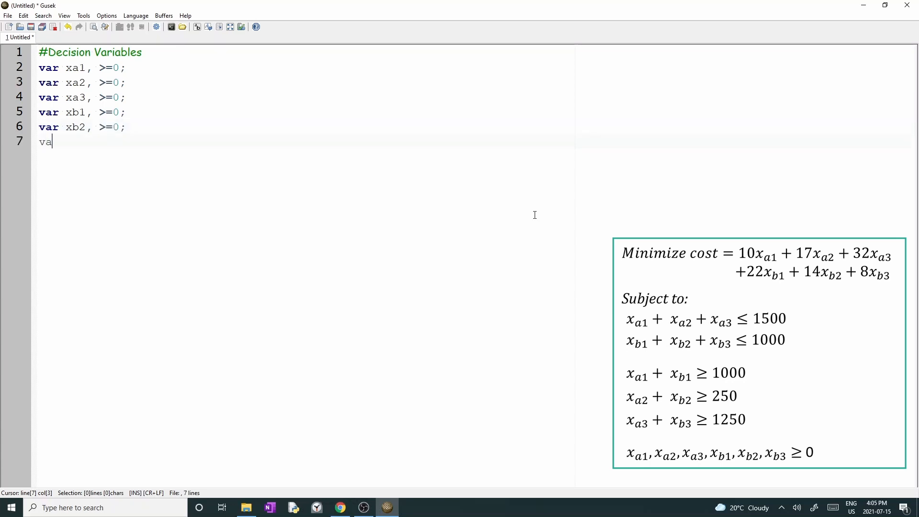
pyautogui.write('r xb3')
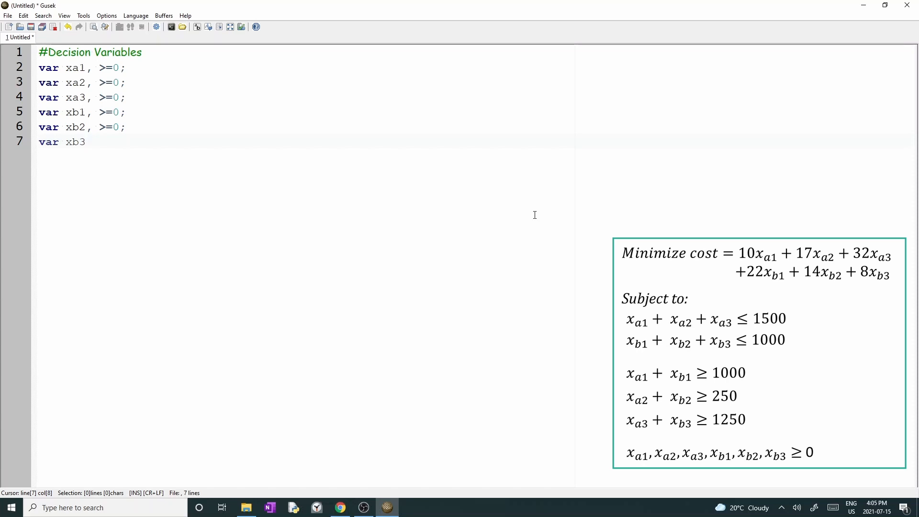
pyautogui.write(', >=0;')
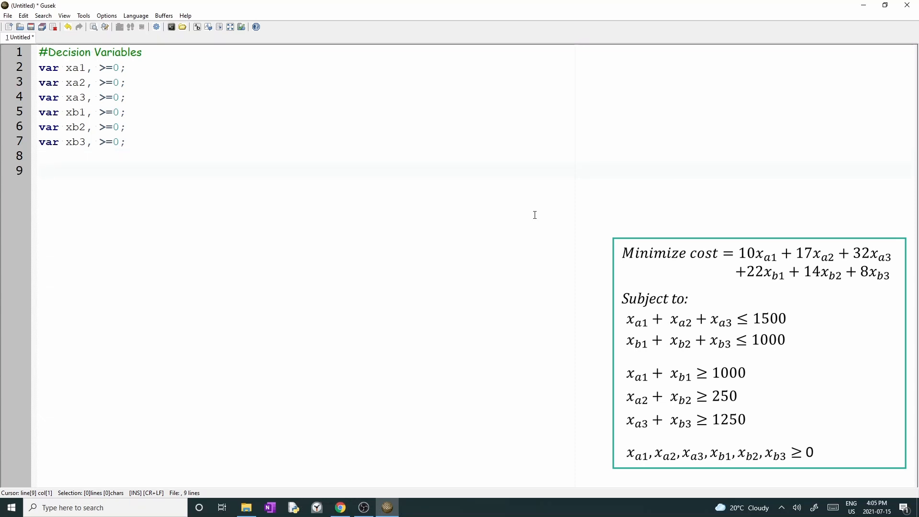
# Step: Write an #Objective Function comment and begin minimize cost: 10*xa1 + 17*xa2 +
pyautogui.write('#O')
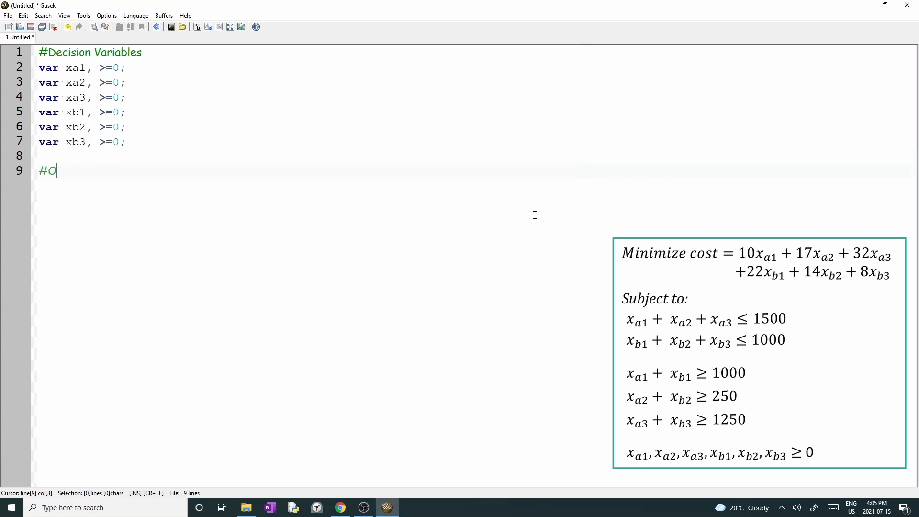
pyautogui.write('bjective Function')
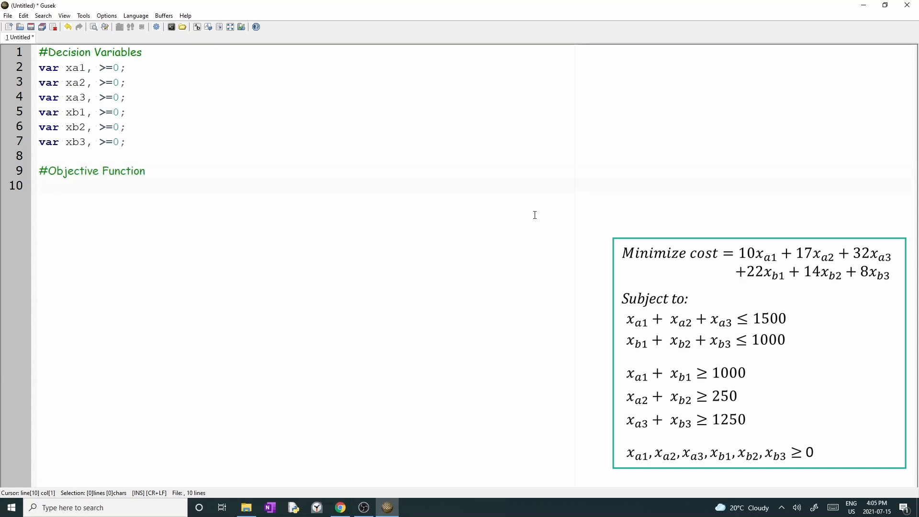
pyautogui.write('minimize')
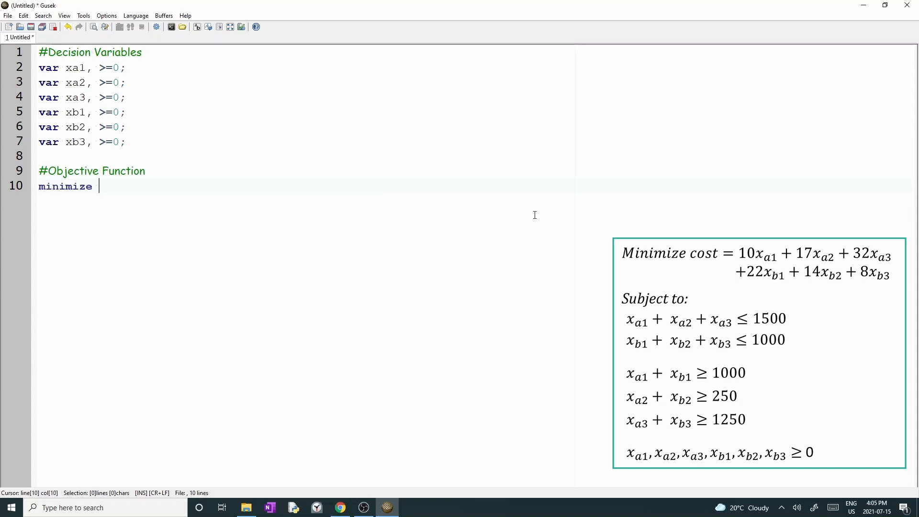
pyautogui.write('cost')
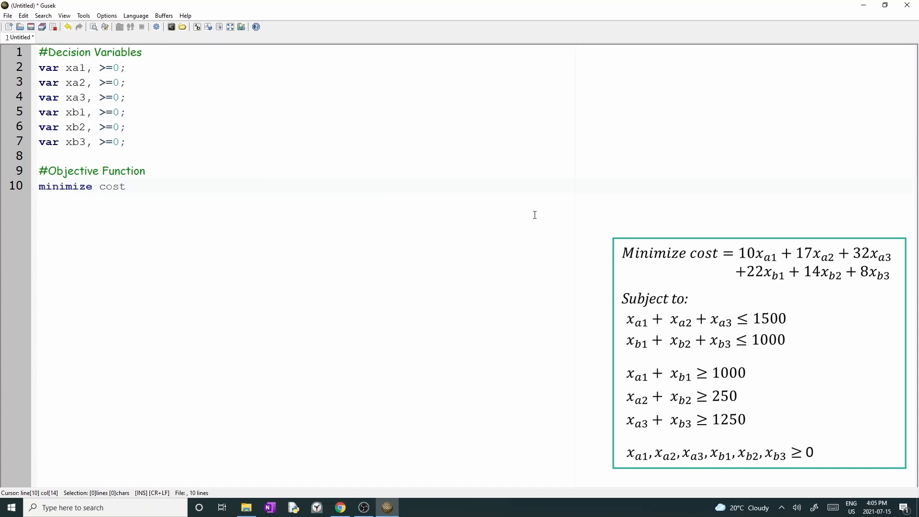
pyautogui.write(': 1')
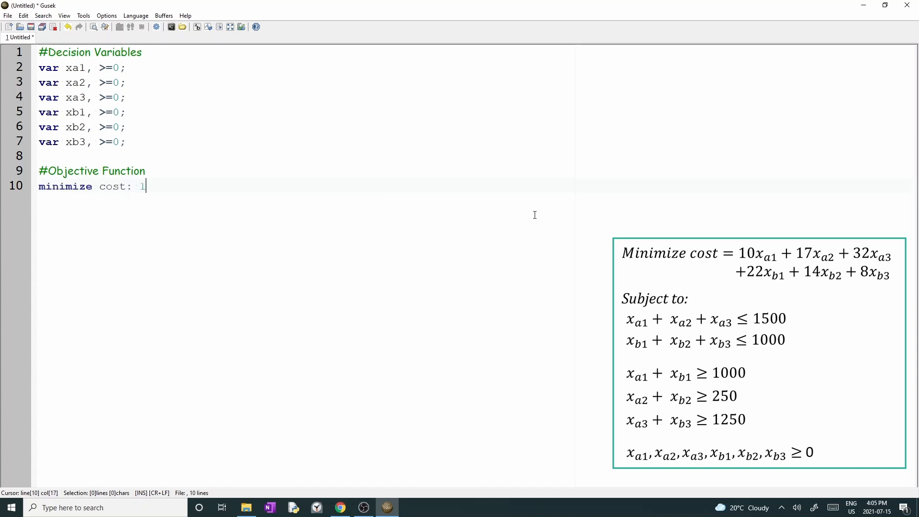
pyautogui.write('*x1')
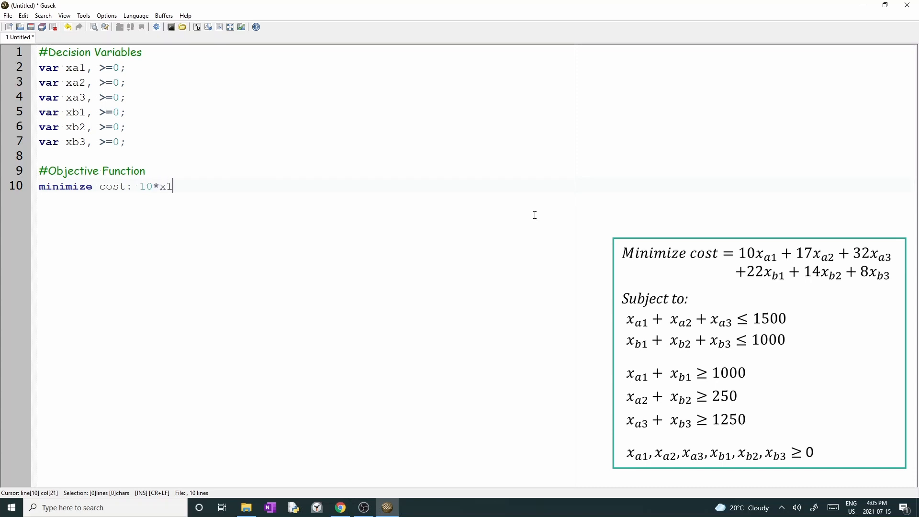
pyautogui.write('a1')
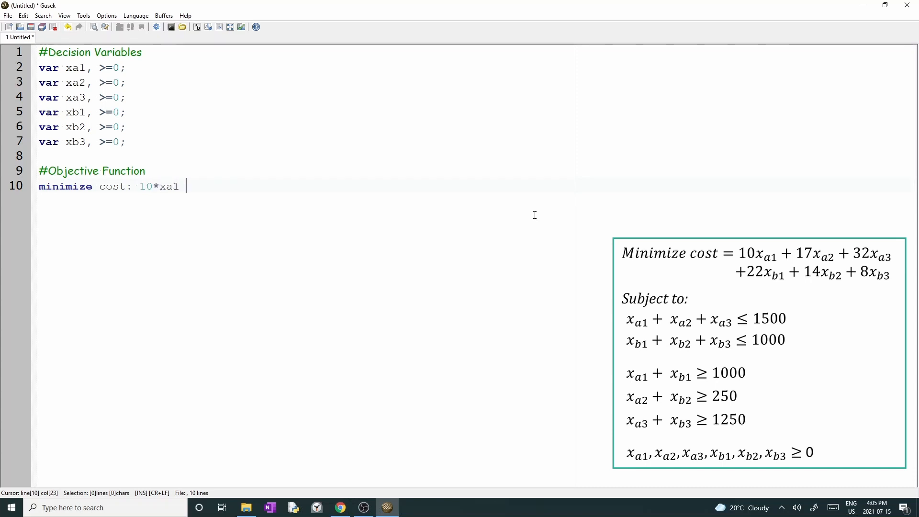
pyautogui.write('+ 17')
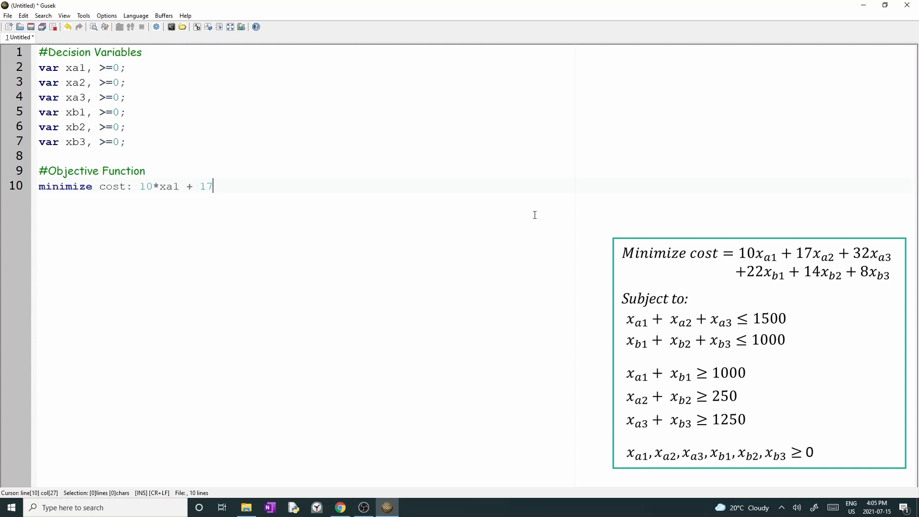
pyautogui.write('*xa2 +')
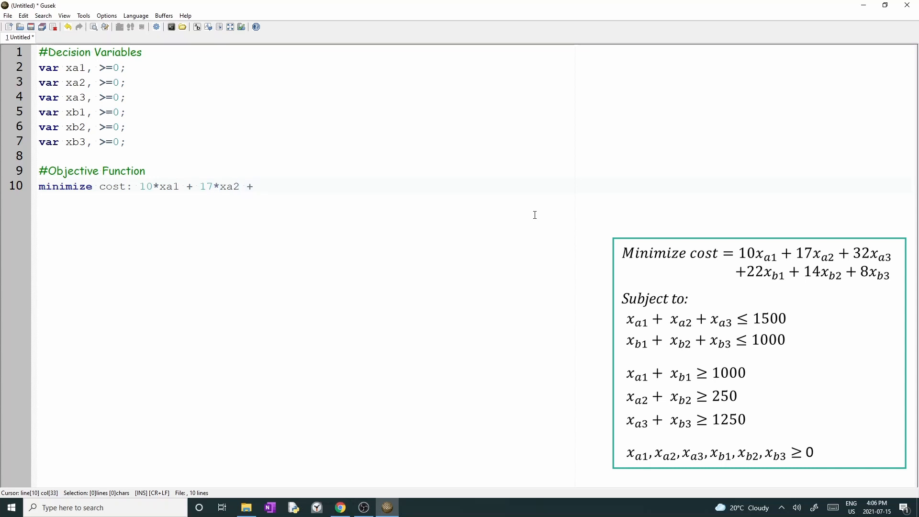
# Step: Complete the objective with 32*xa3 + 22*xb1 + 14*xb2 + 8*xb3;
pyautogui.write('32*xa')
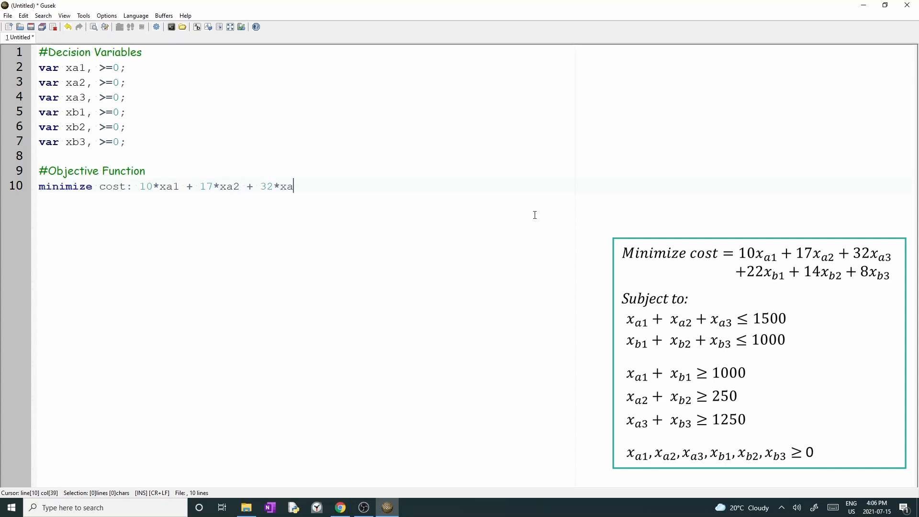
pyautogui.write('3 +')
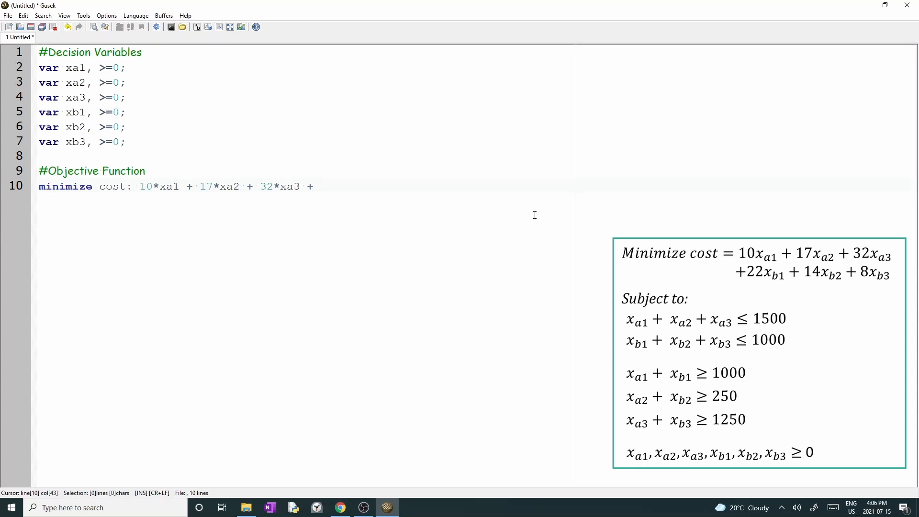
pyautogui.write('22*xb1 +')
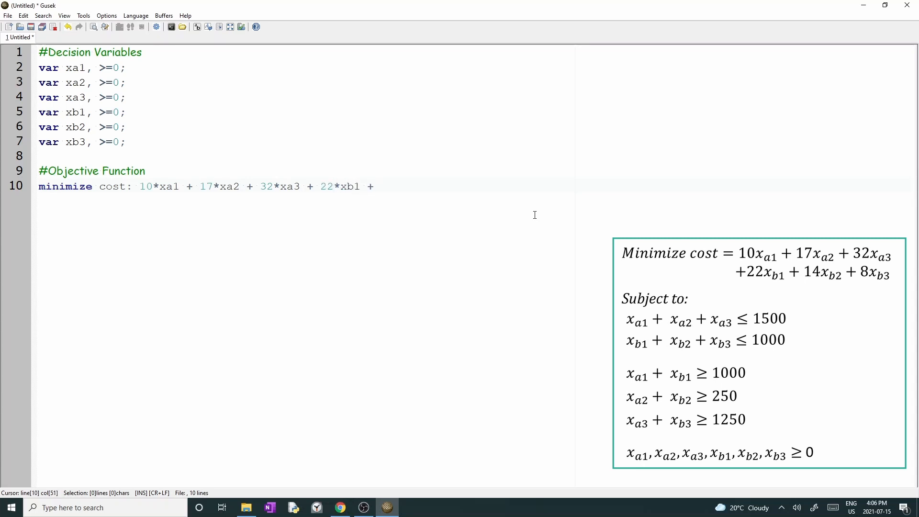
pyautogui.write('14*xb2')
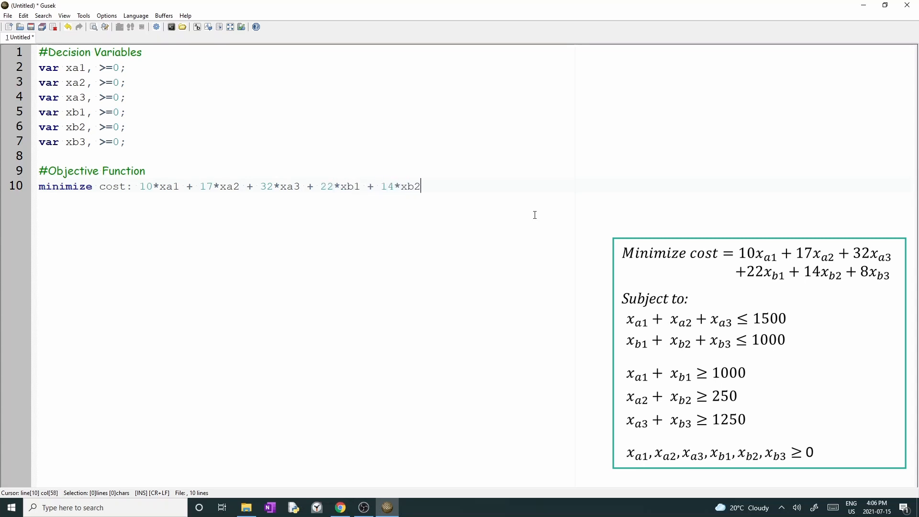
pyautogui.write('+ 8*')
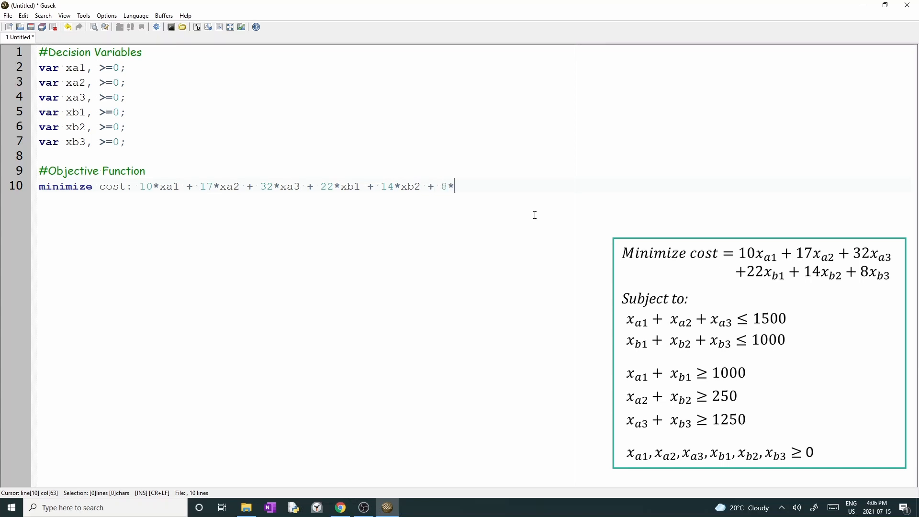
pyautogui.write('xb3;')
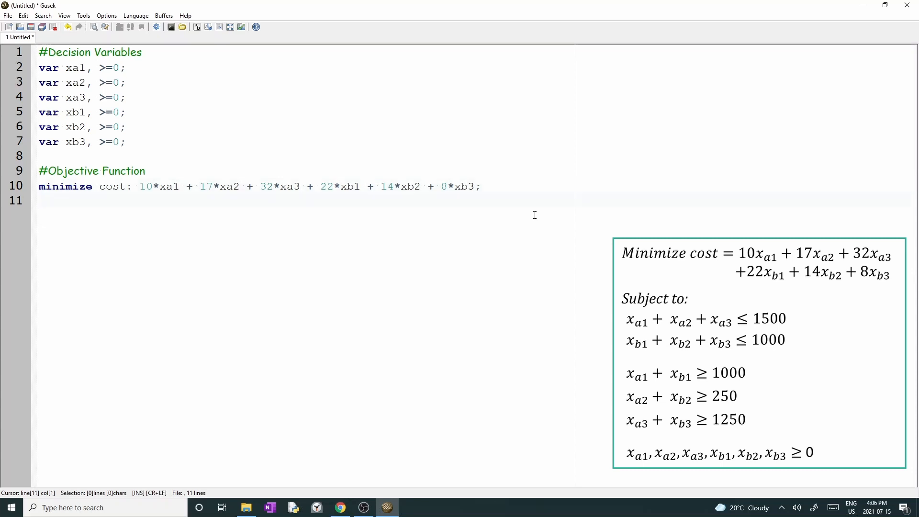
# Step: Write a #Constraints comment followed by the s.t. keyword on its own line
pyautogui.write('#C')
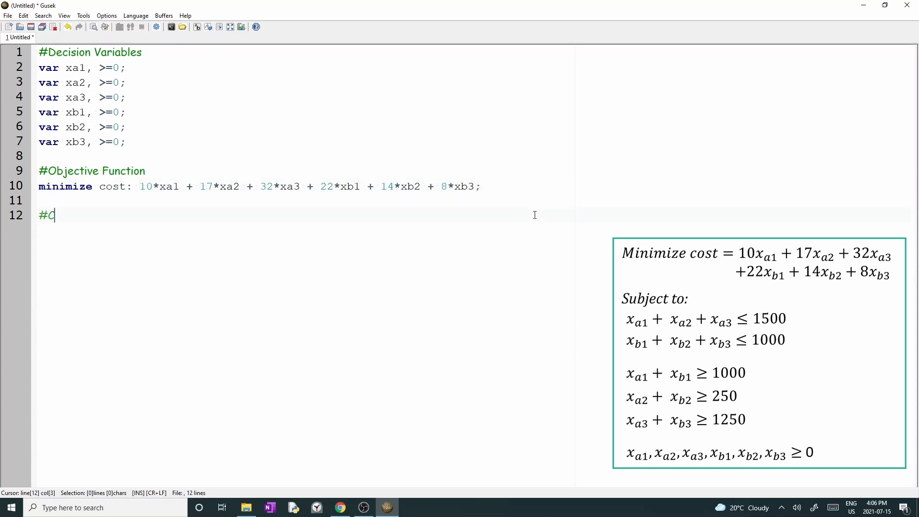
pyautogui.write('onstraints')
pyautogui.write('s.')
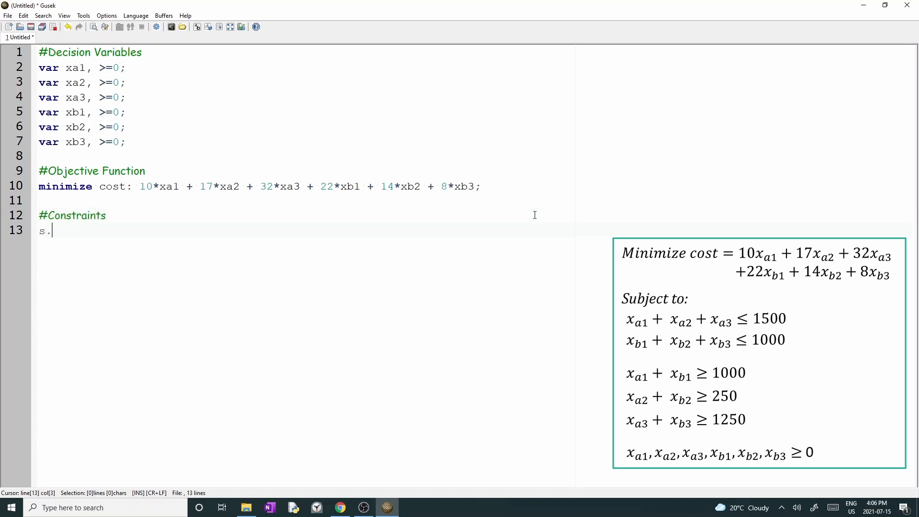
pyautogui.write('t.')
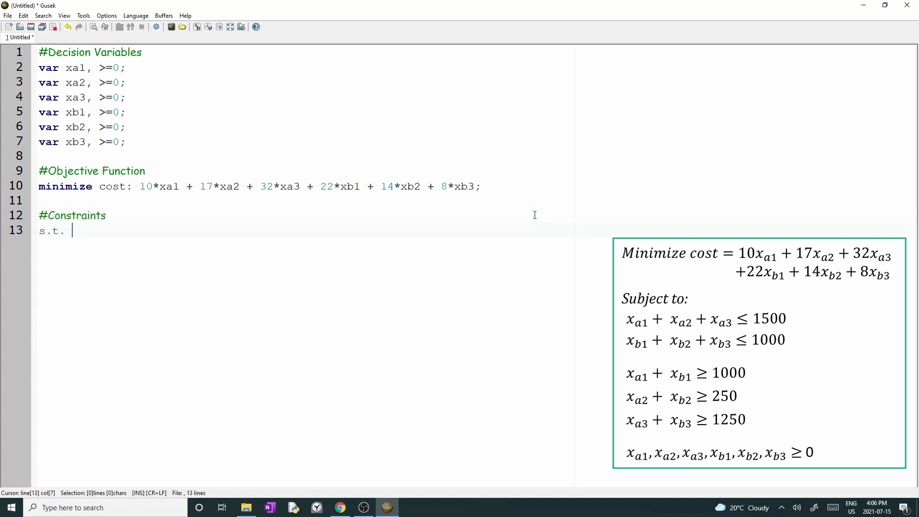
pyautogui.press('Backspace')
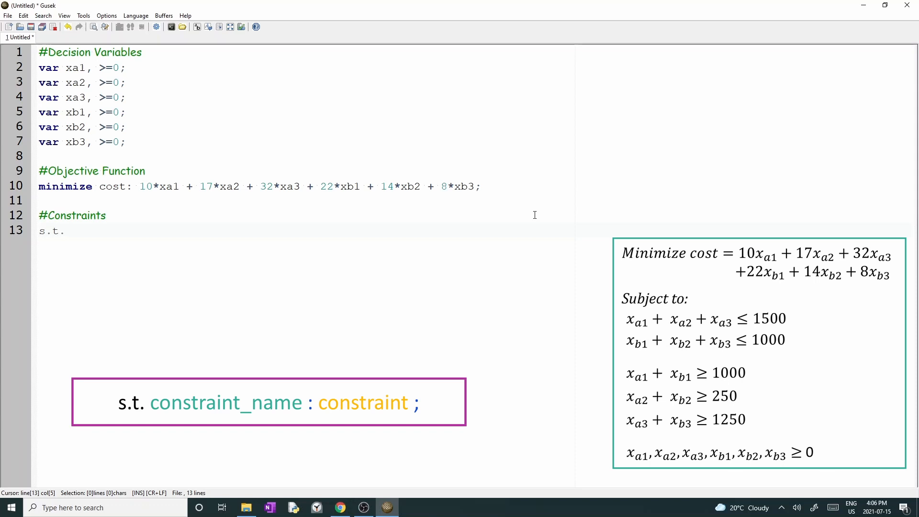
# Step: Write supply constraints s_1: xa1+xa2+xa3 <= 1500; and s_2: xb1+xb2+xb3 <= 1000;
pyautogui.write('s_1:')
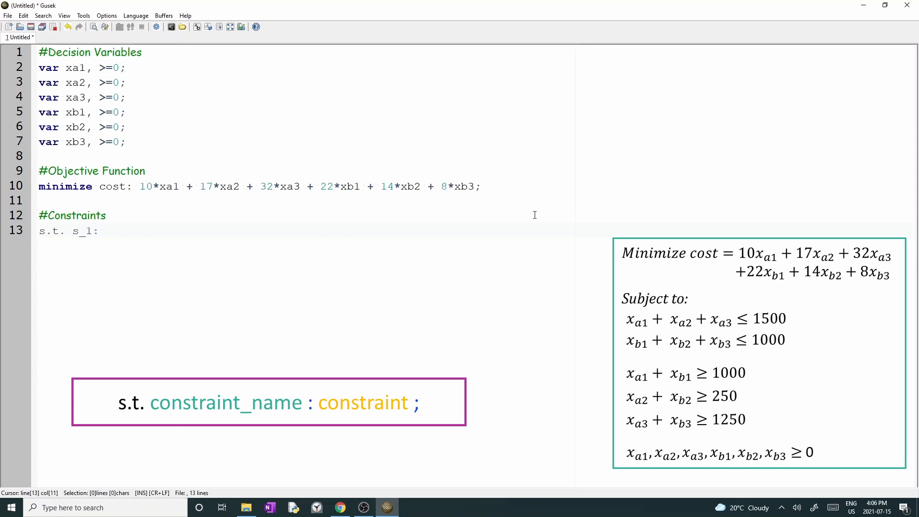
pyautogui.write('xa1 + xa2 +')
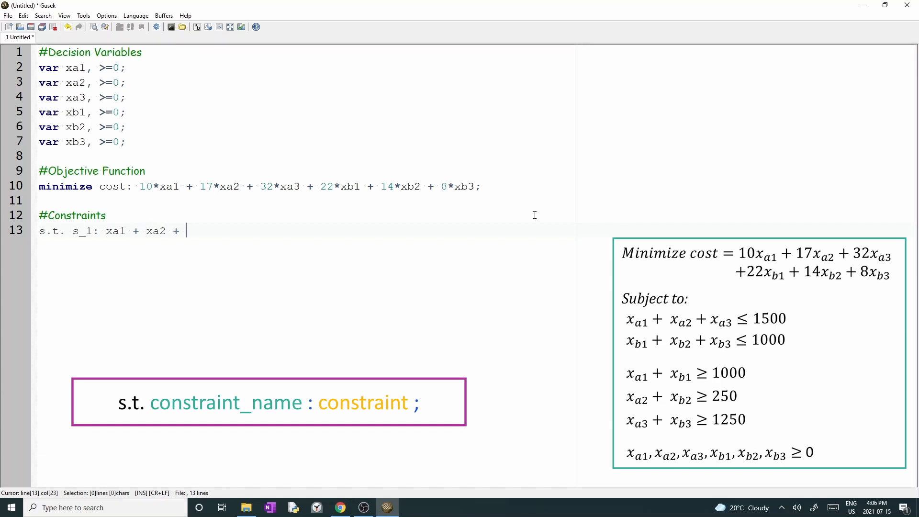
pyautogui.write('xa3 <=150')
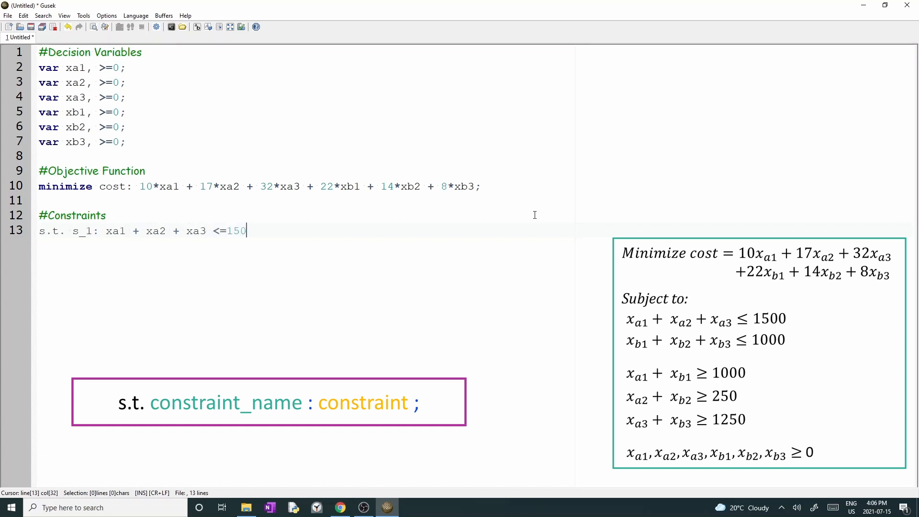
pyautogui.write('0;')
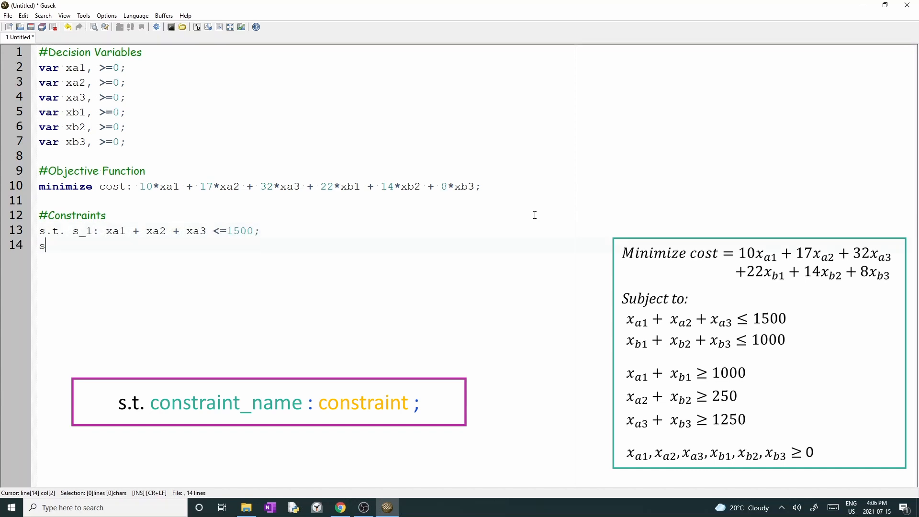
pyautogui.write('_2: x')
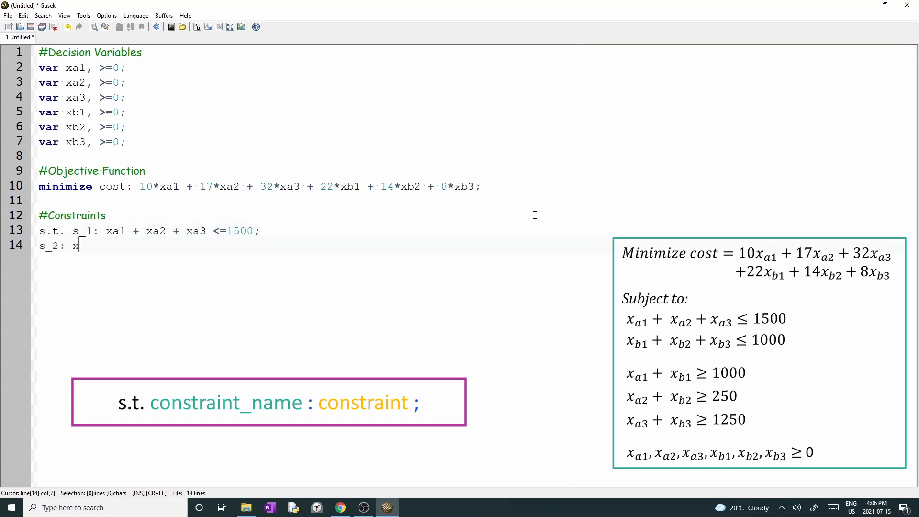
pyautogui.write('b1+xb2+xb')
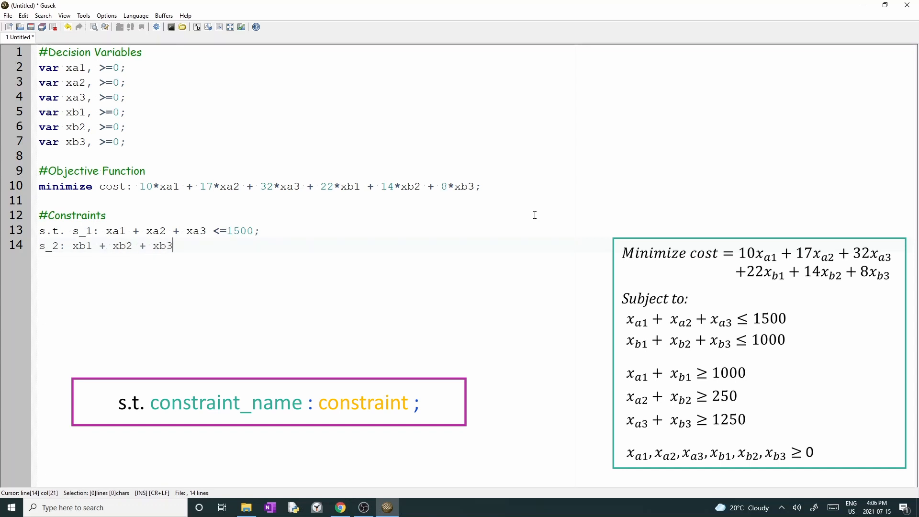
pyautogui.write('<= 100')
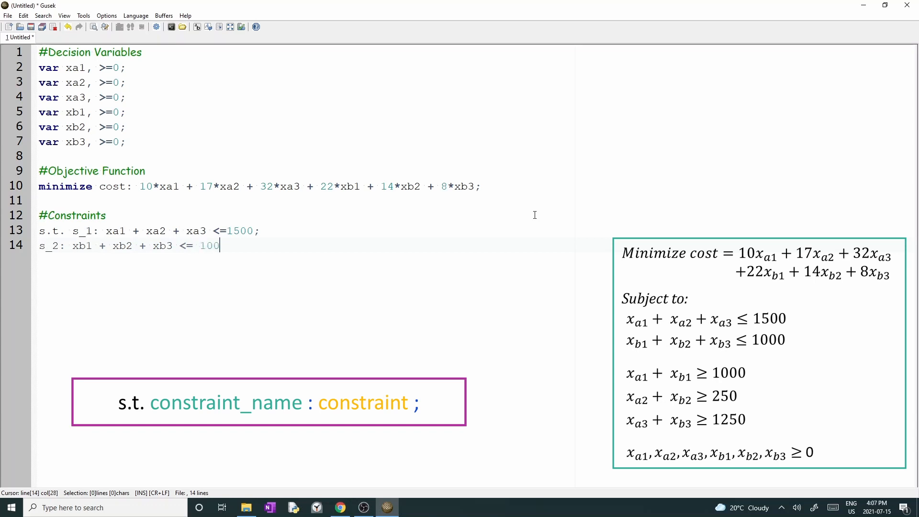
pyautogui.write('0;')
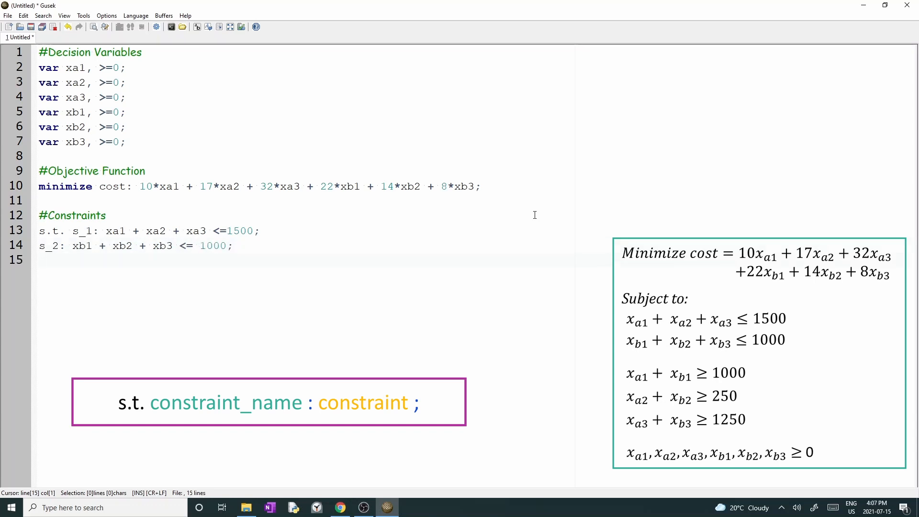
# Step: Write demand constraints d_1 >= 1000, d_2: xa2 + xb2 >= 250; and d_3: xa3 + xb3 >= 1250;
pyautogui.write('d_1:')
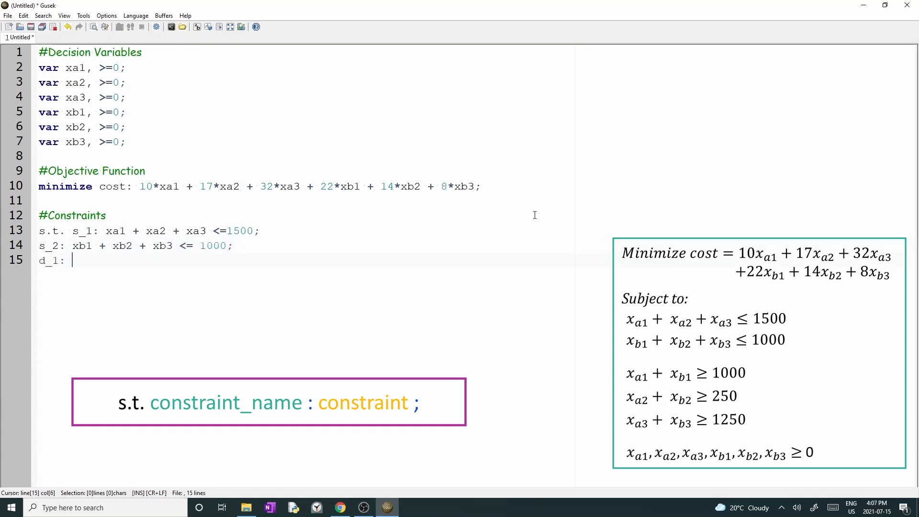
pyautogui.write('xa1 + xb1 >= 10')
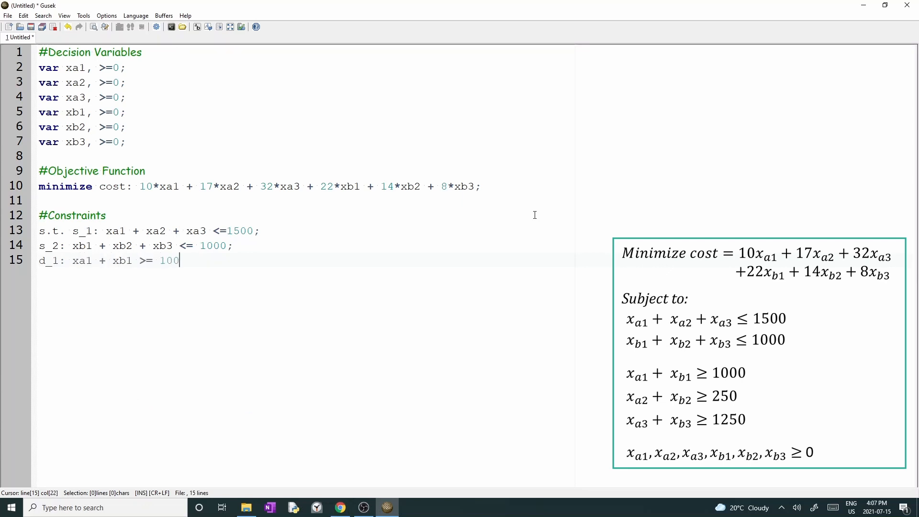
pyautogui.write('0;')
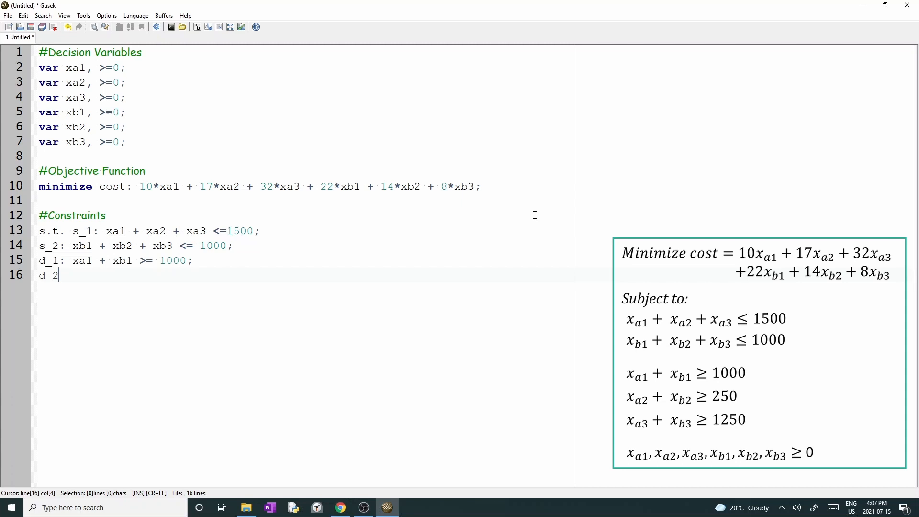
pyautogui.write(':')
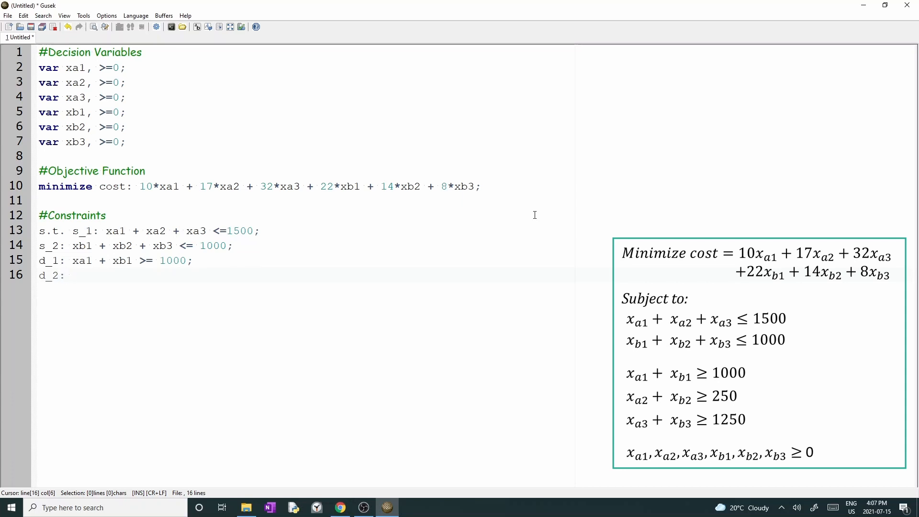
pyautogui.write('xa2 +')
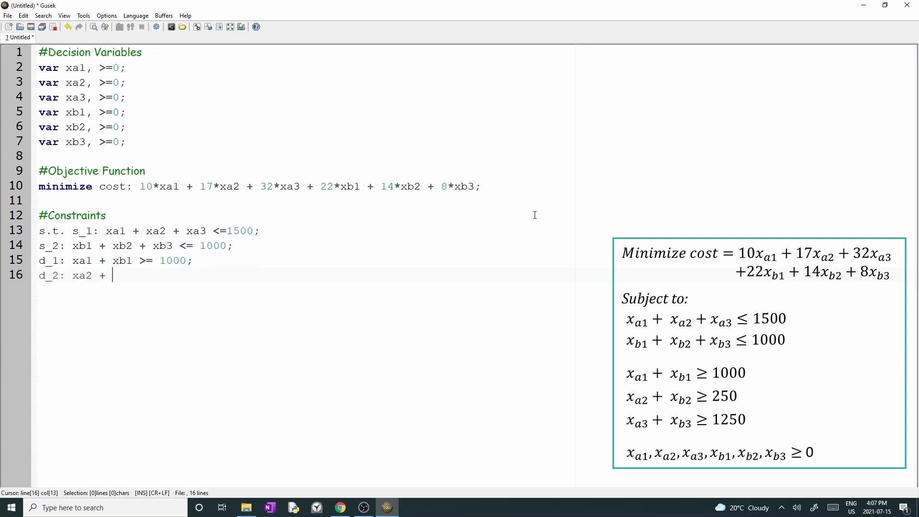
pyautogui.write('xb2')
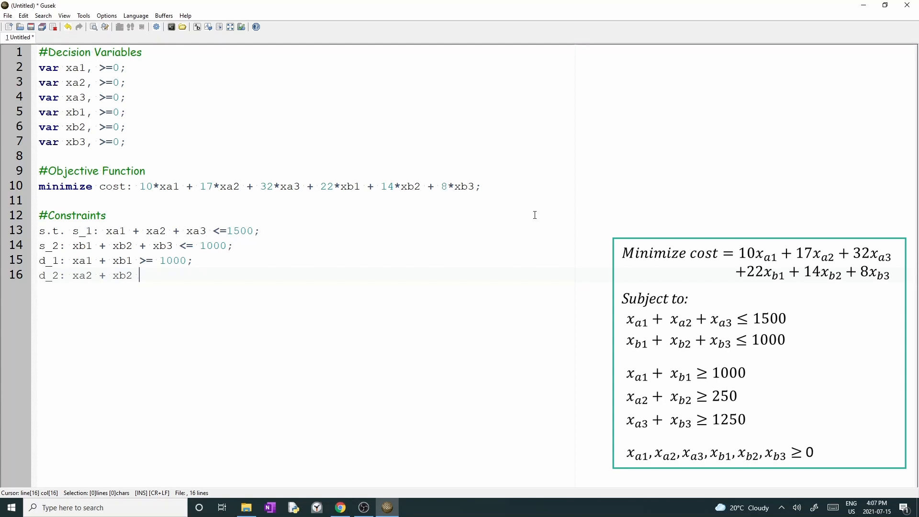
pyautogui.write('>= 250;')
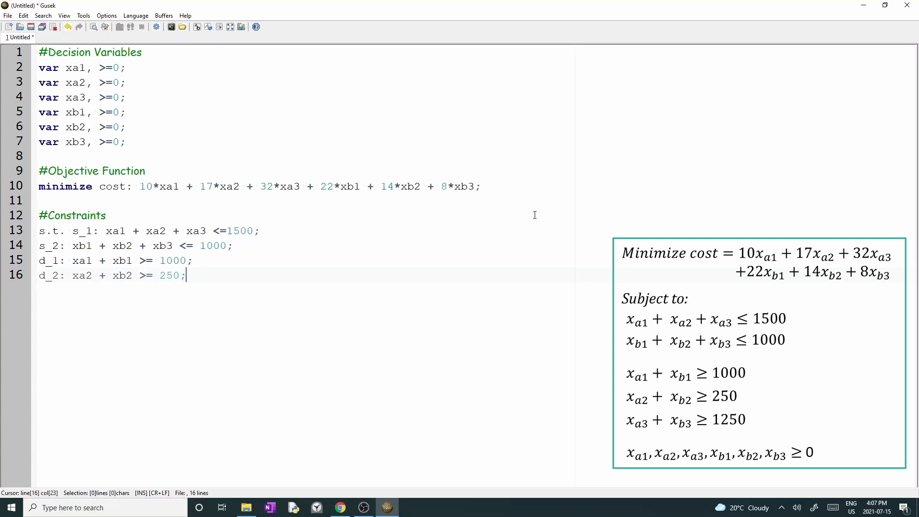
pyautogui.write('d_3:')
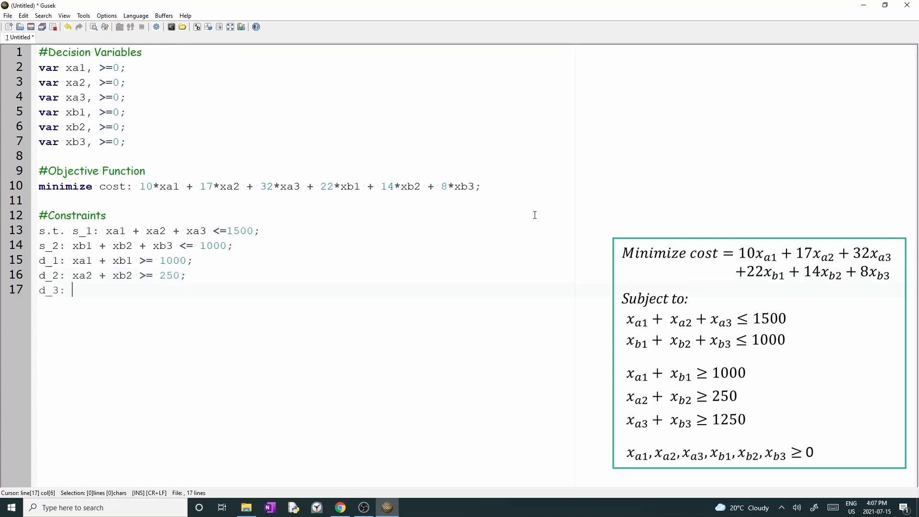
pyautogui.write('xa3')
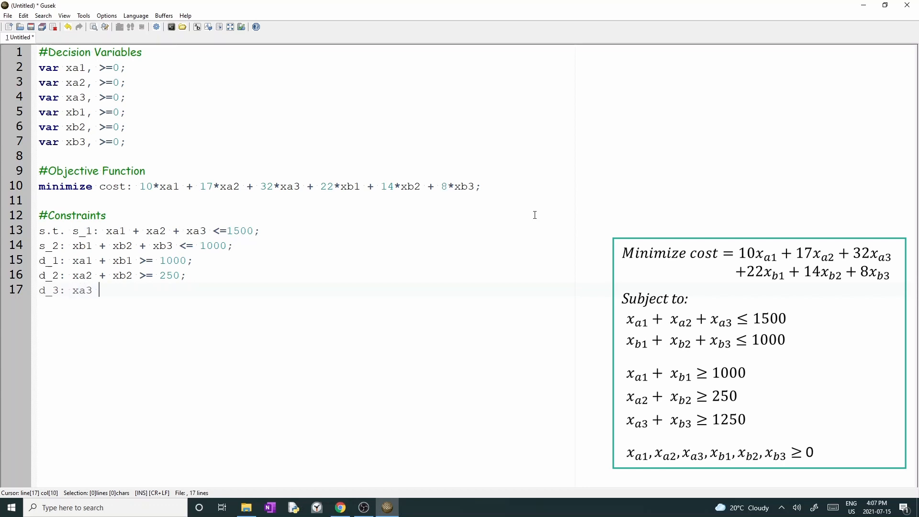
pyautogui.write('+ xb3 >')
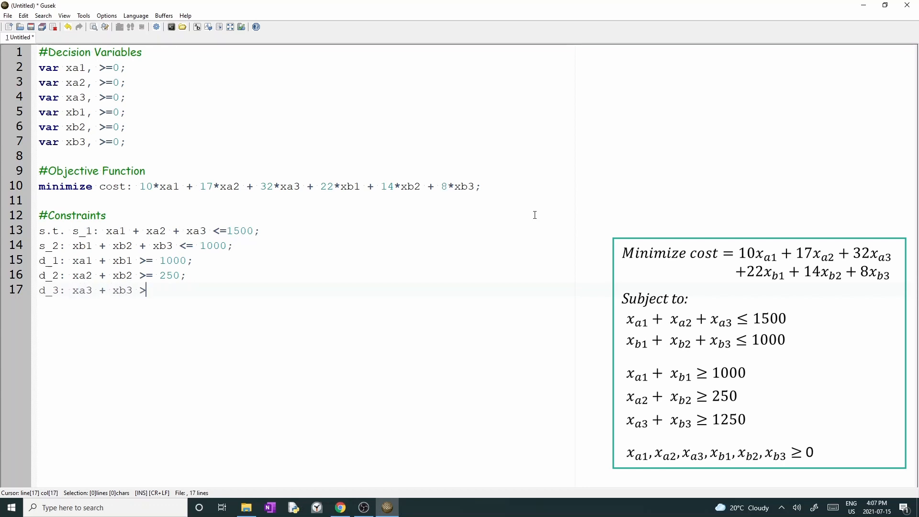
pyautogui.write('= 1250;')
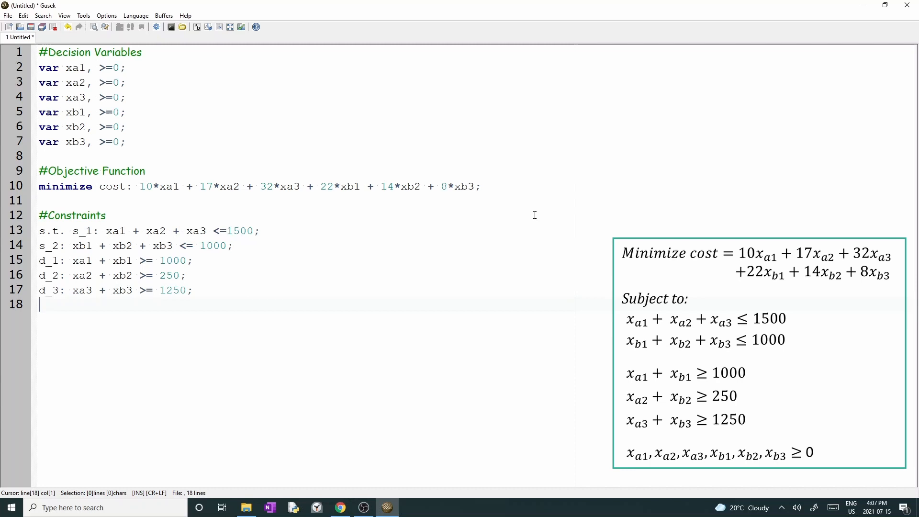
# Step: Write a #Call solver comment and the solve; statement
pyautogui.write('#Call')
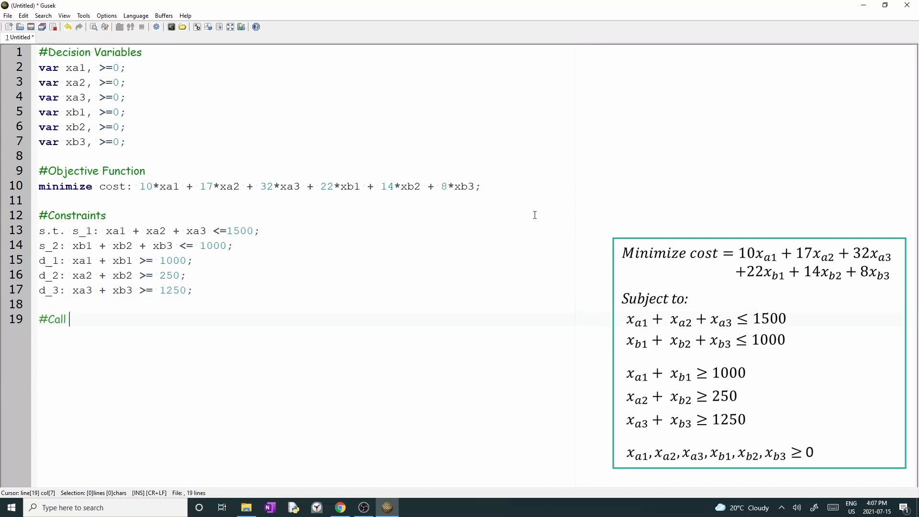
pyautogui.write('solver')
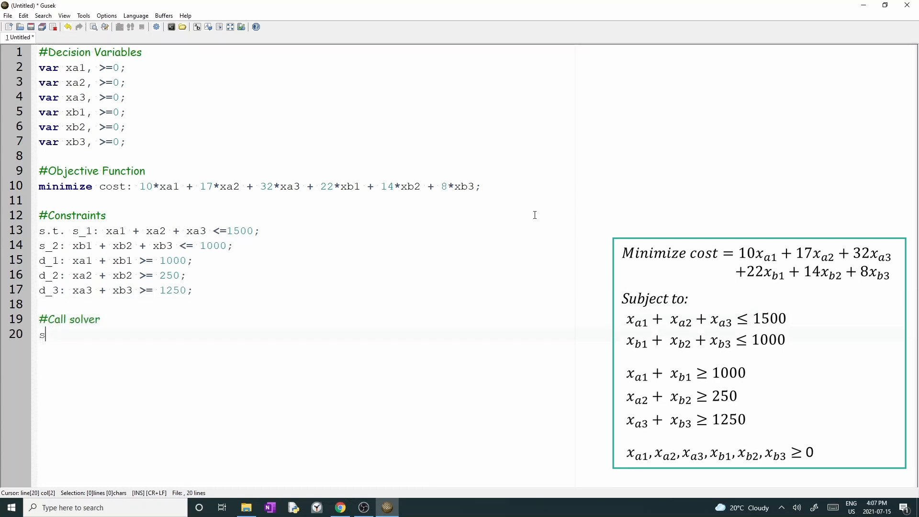
pyautogui.write('olve;')
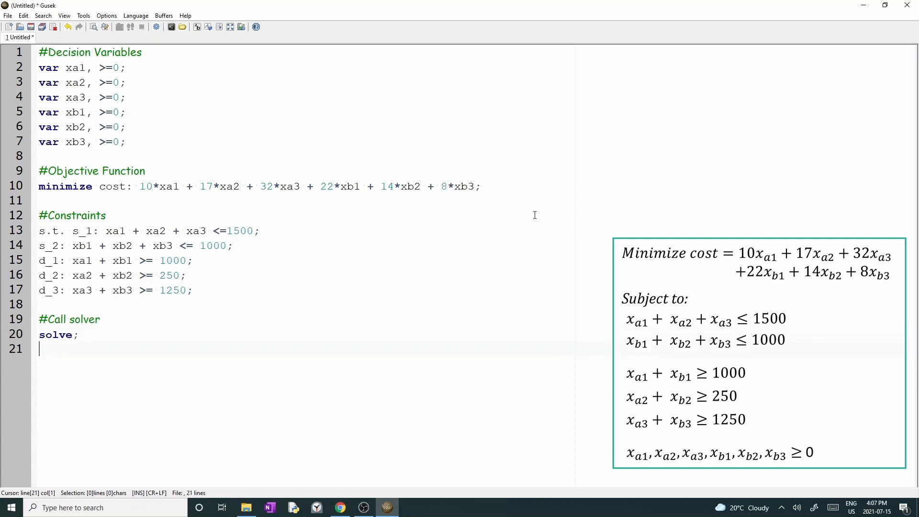
pyautogui.press('enter')
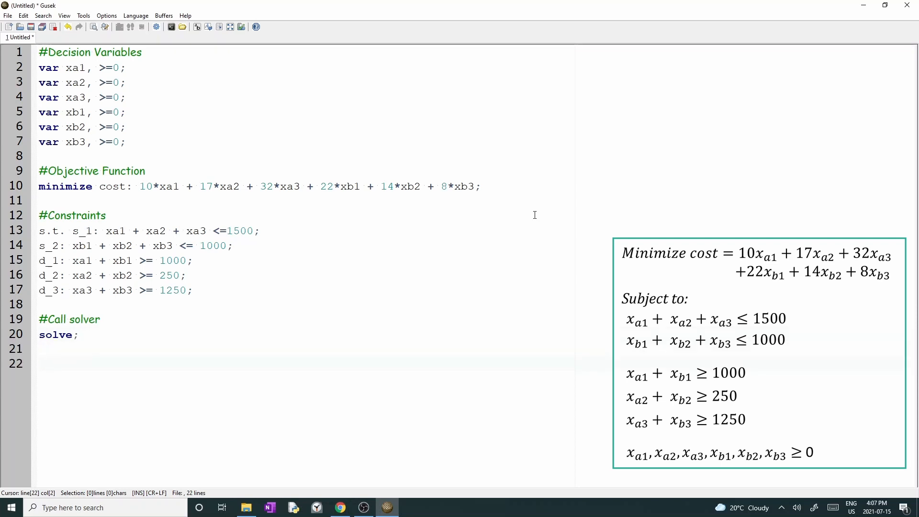
# Step: Write #Print the results, display cost, xa1, xa2, xa3, xb1, xb2, xb3; and close with end;
pyautogui.write('#Print the re')
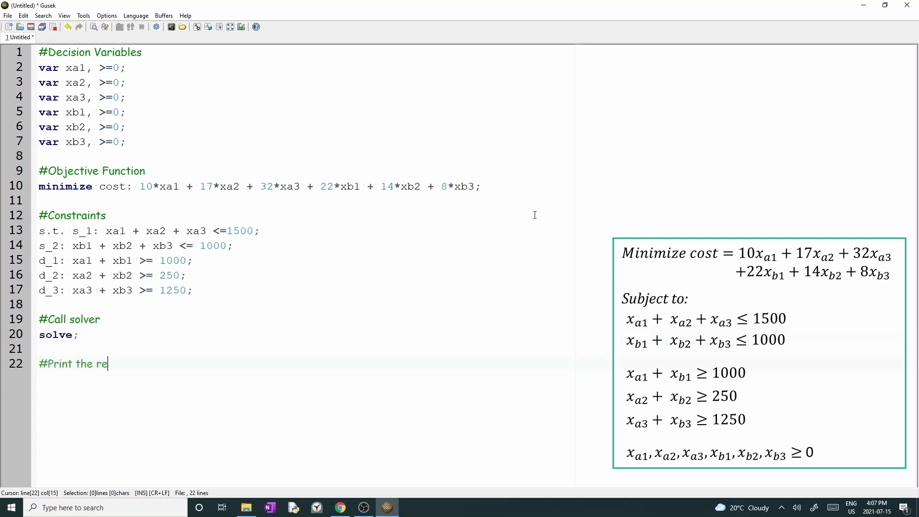
pyautogui.write('sults')
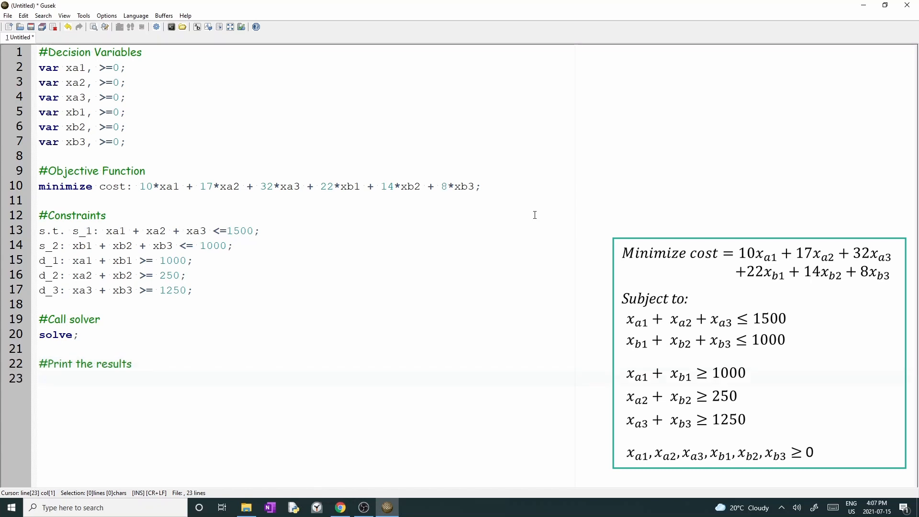
pyautogui.write('display')
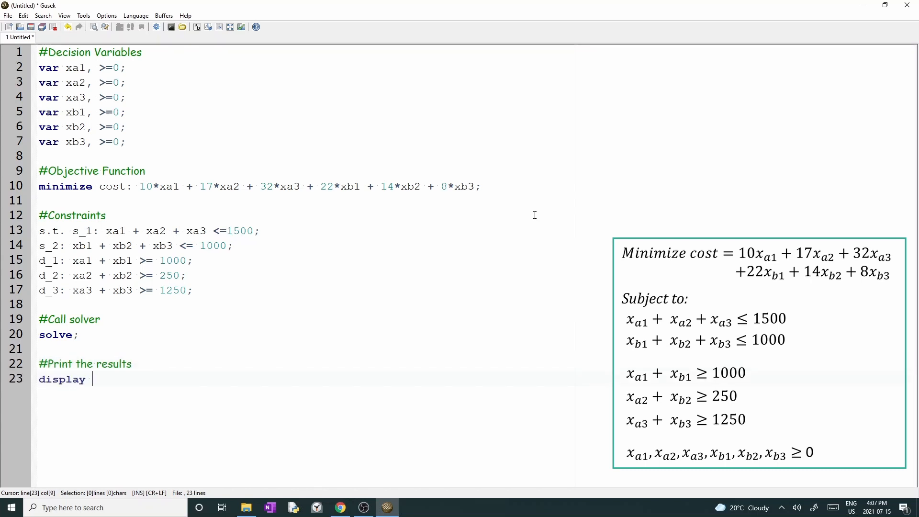
pyautogui.write('cost, xa')
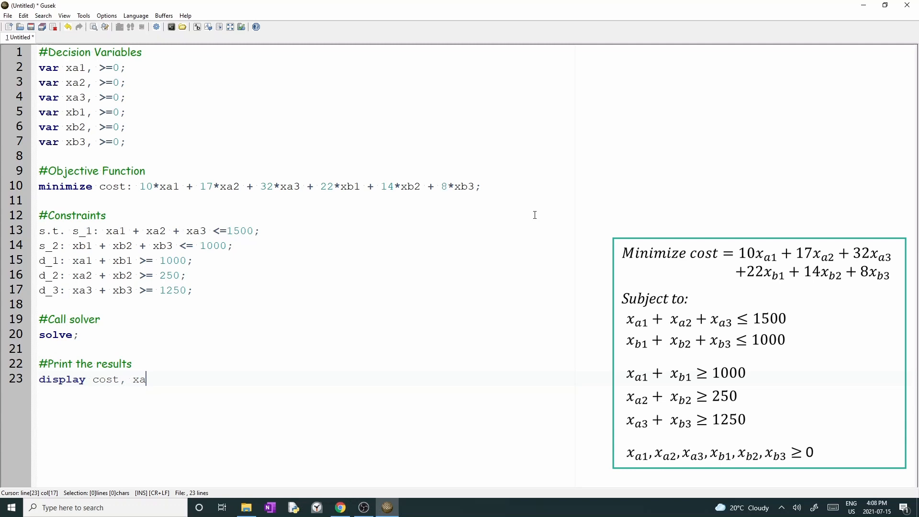
pyautogui.write('1, xa2,')
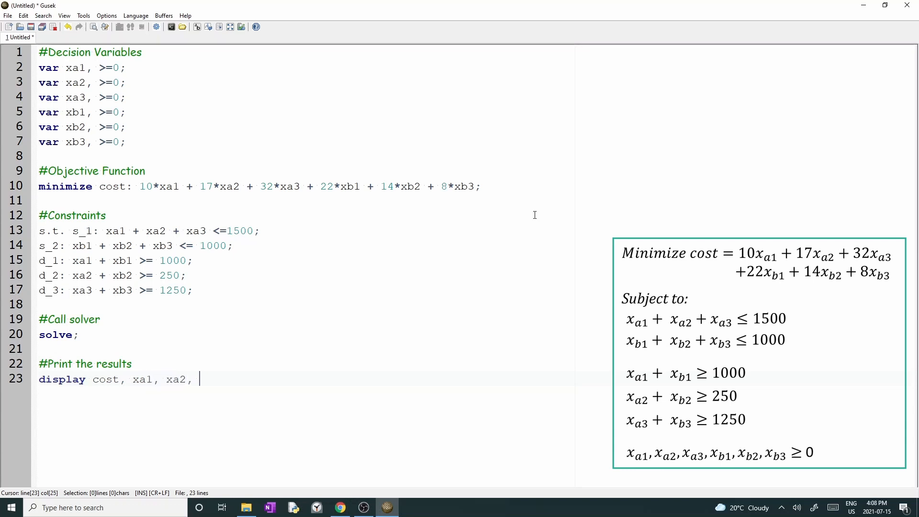
pyautogui.write('xa3, xb1')
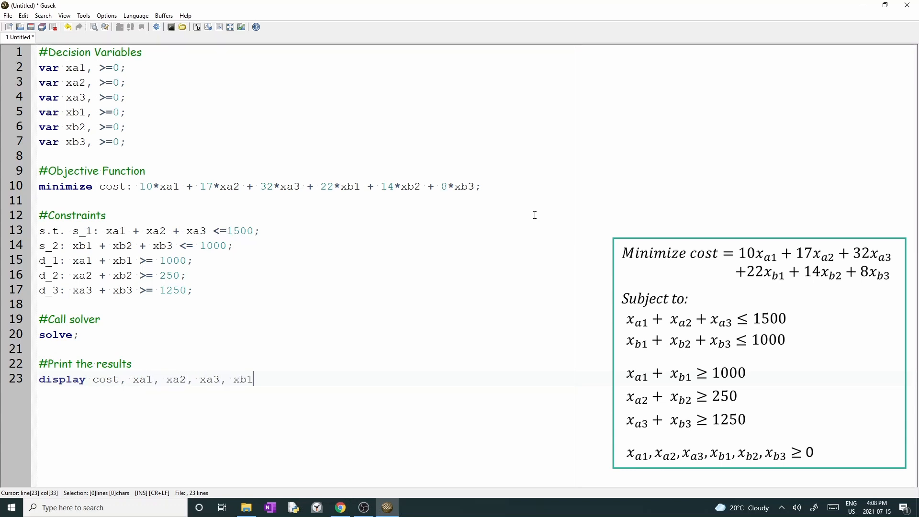
pyautogui.write(', xb2')
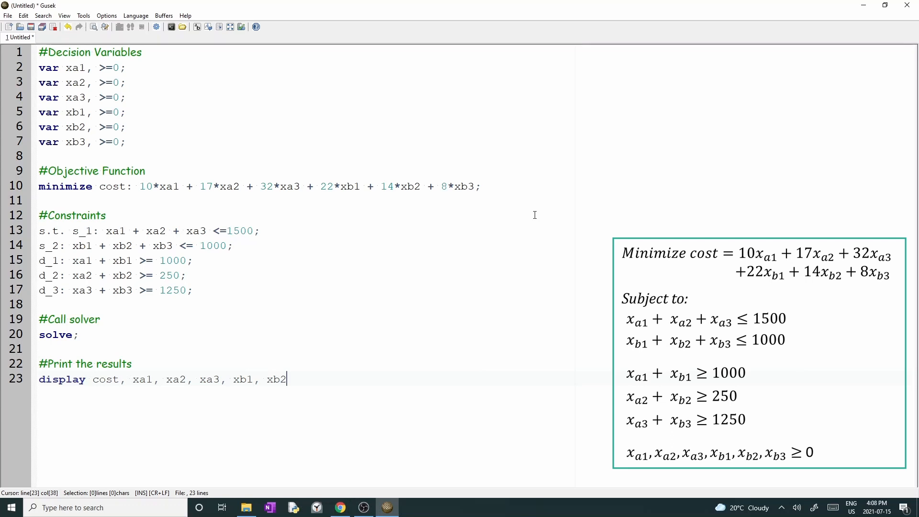
pyautogui.write(', xb3;')
pyautogui.write('e')
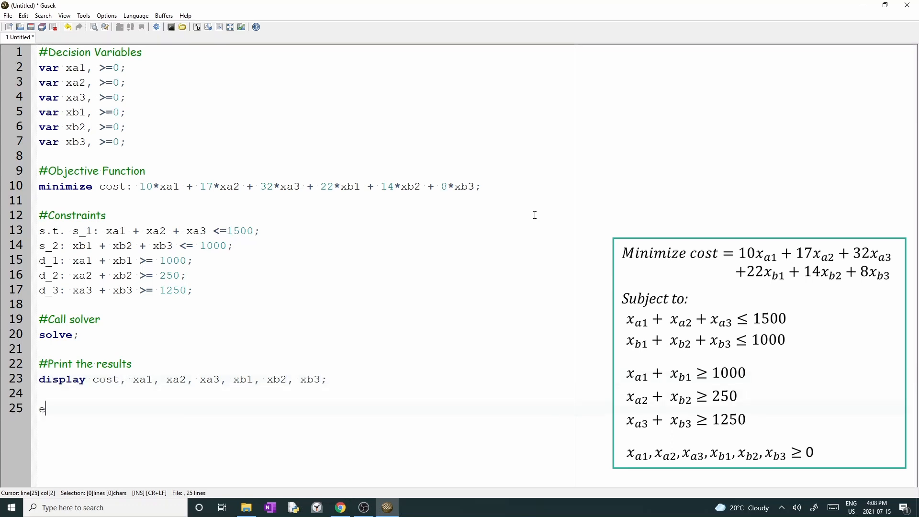
pyautogui.write('nd;')
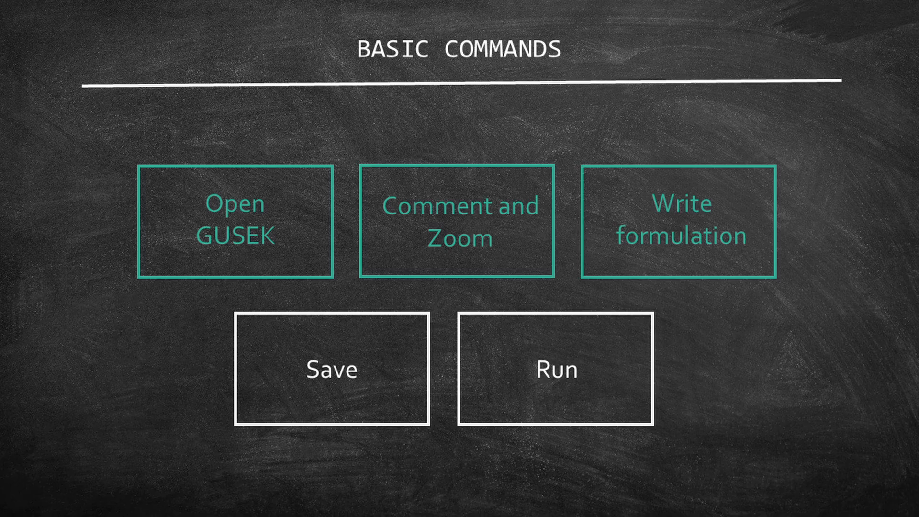
# Step: Advance the slideshow to the Basic Commands slide listing Save and Run
pyautogui.click(331, 370)
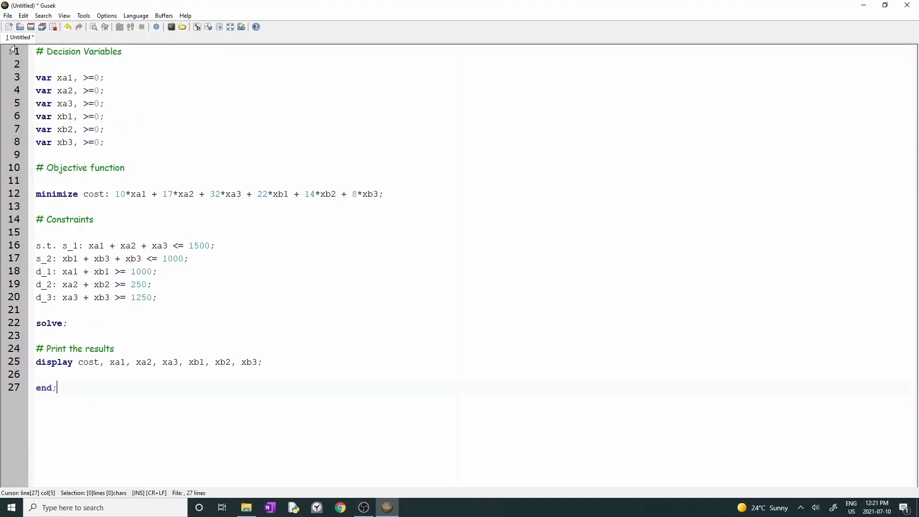
# Step: Save the model as my_first_model.mod in the gusek folder on the Desktop via File > Save
pyautogui.click(7, 15)
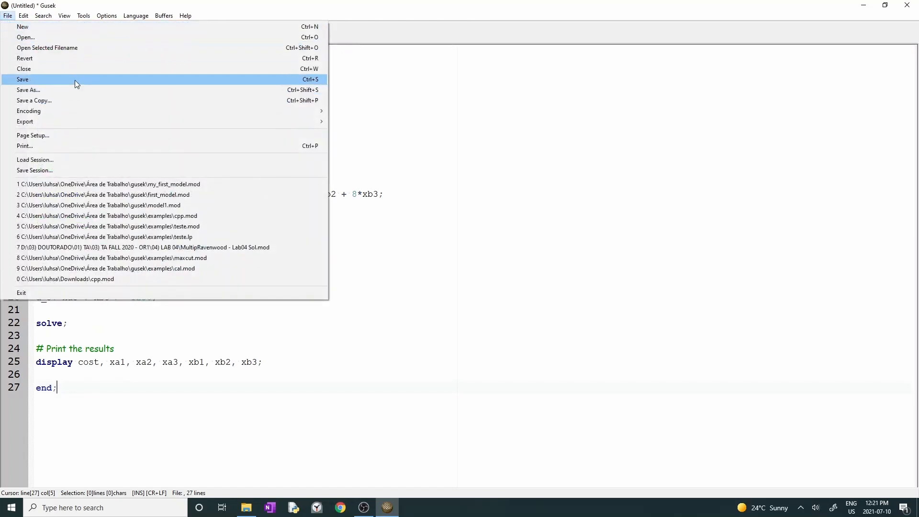
pyautogui.click(22, 80)
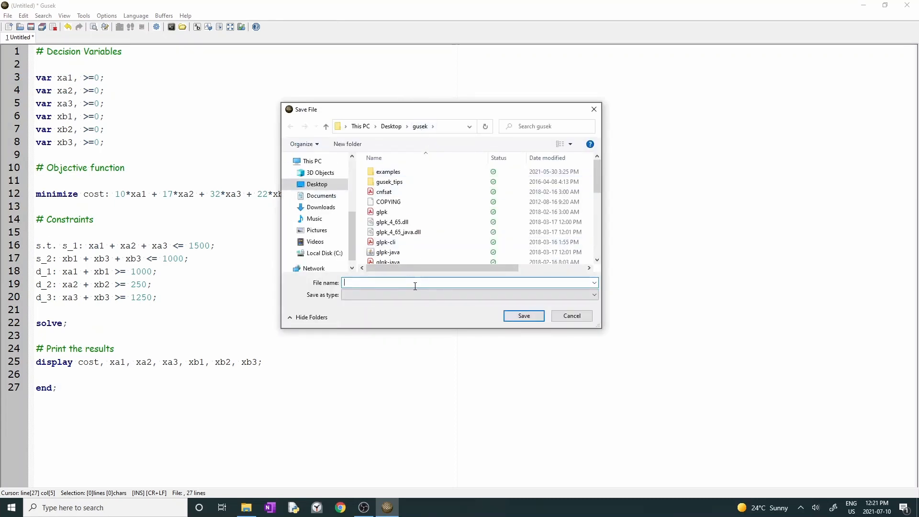
pyautogui.write('my_first_m')
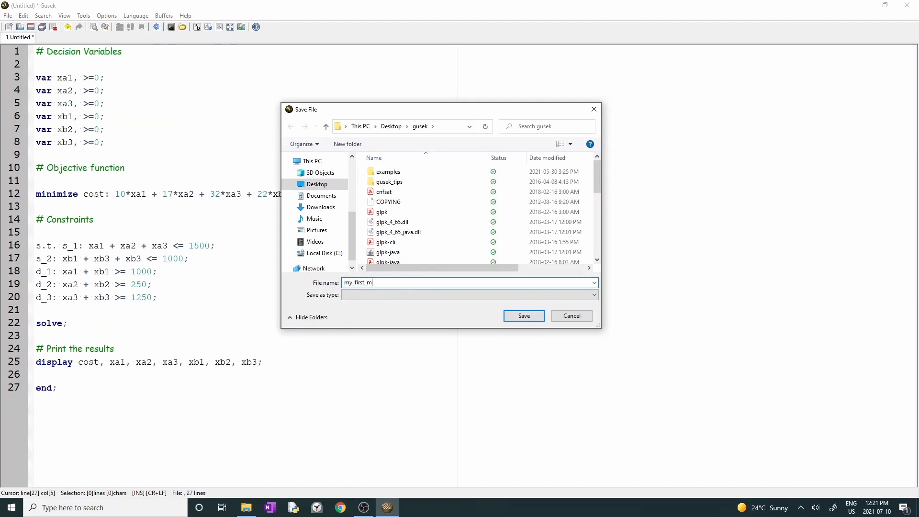
pyautogui.write('odel.mod')
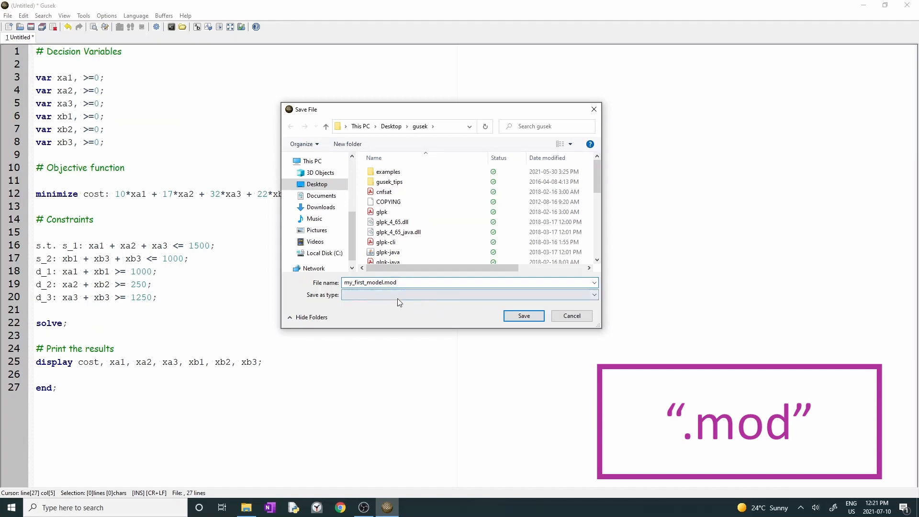
pyautogui.click(399, 281)
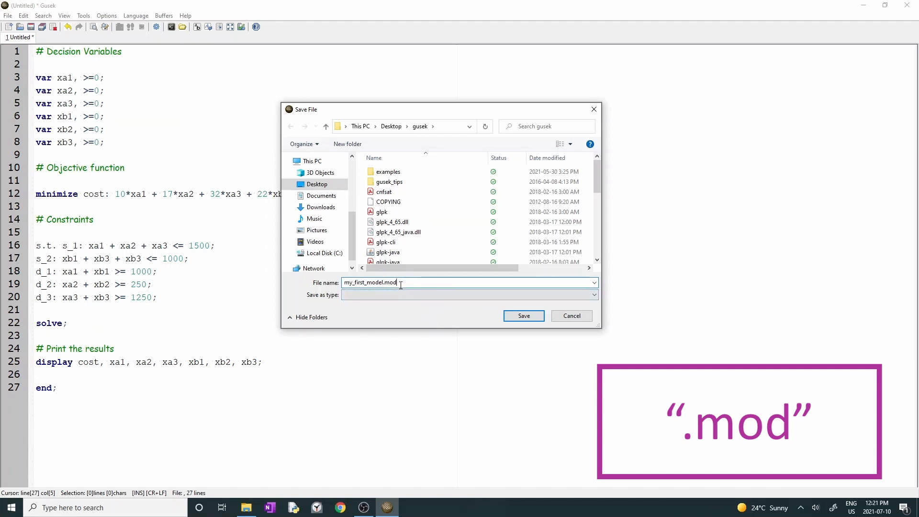
pyautogui.doubleClick(386, 281)
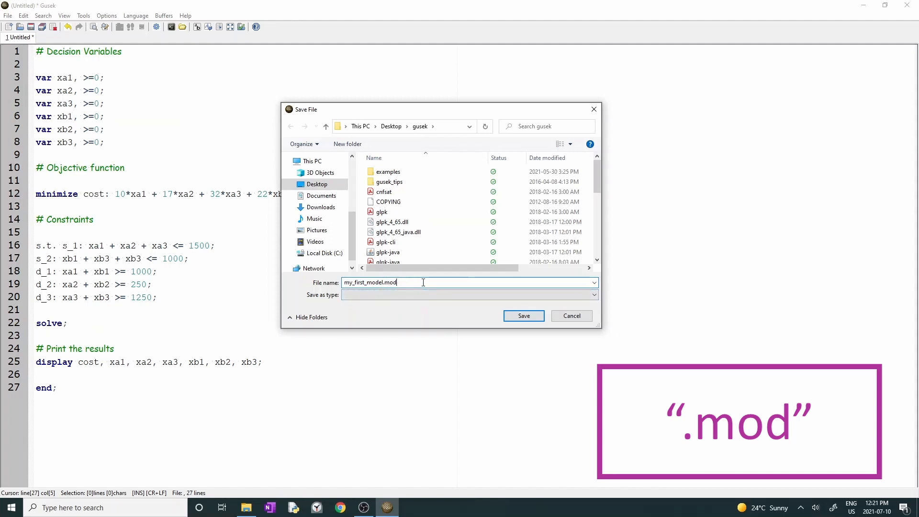
pyautogui.moveTo(423, 281)
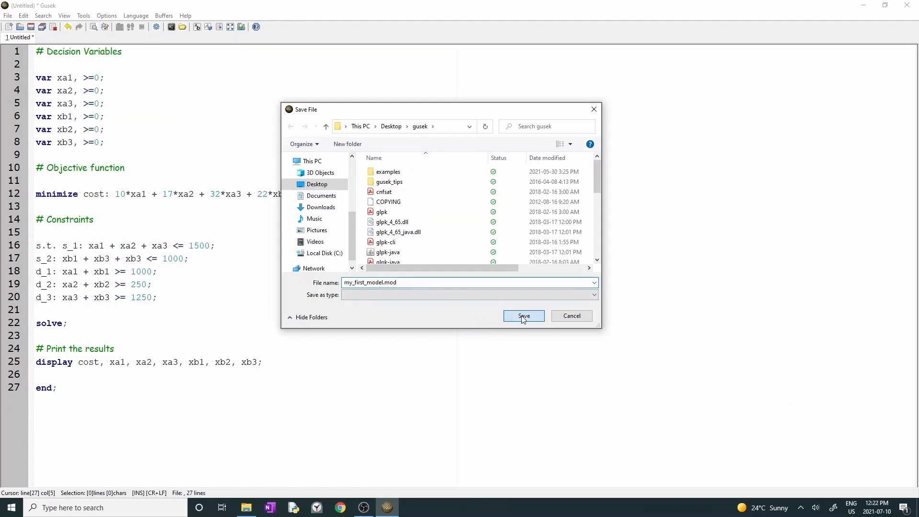
pyautogui.click(523, 316)
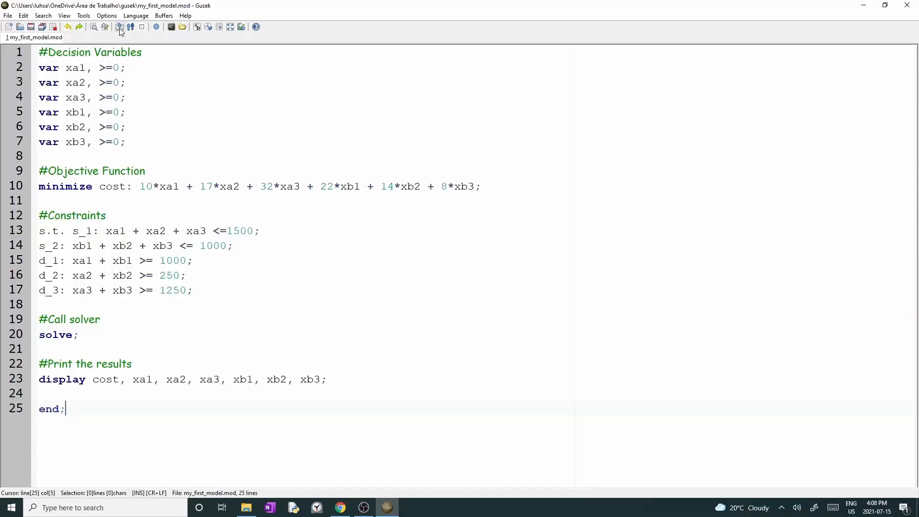
pyautogui.moveTo(120, 27)
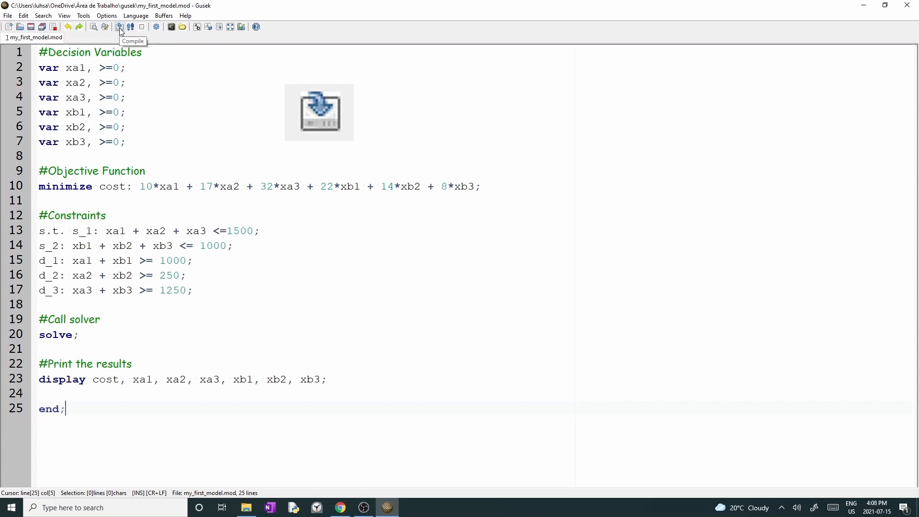
# Step: Compile my_first_model.mod so the output reports the model generated with 6 rows, 6 columns, exit code 0
pyautogui.click(118, 27)
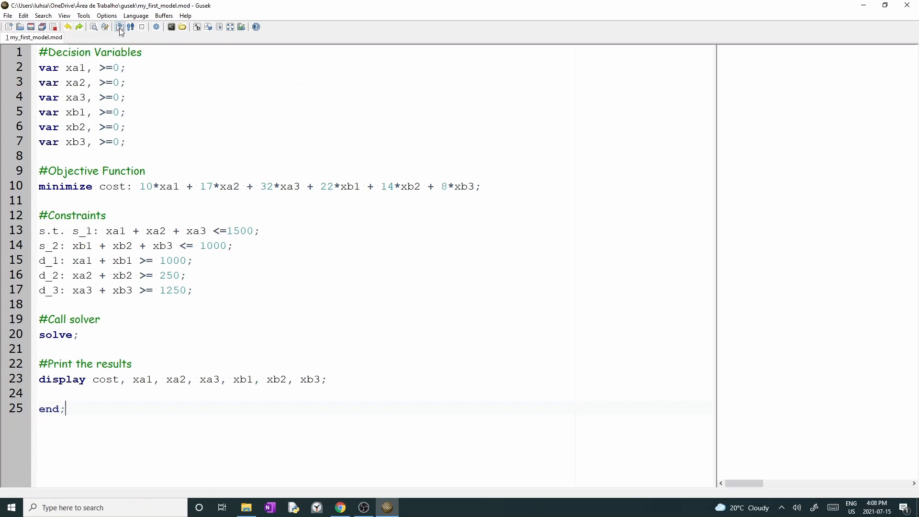
pyautogui.click(118, 27)
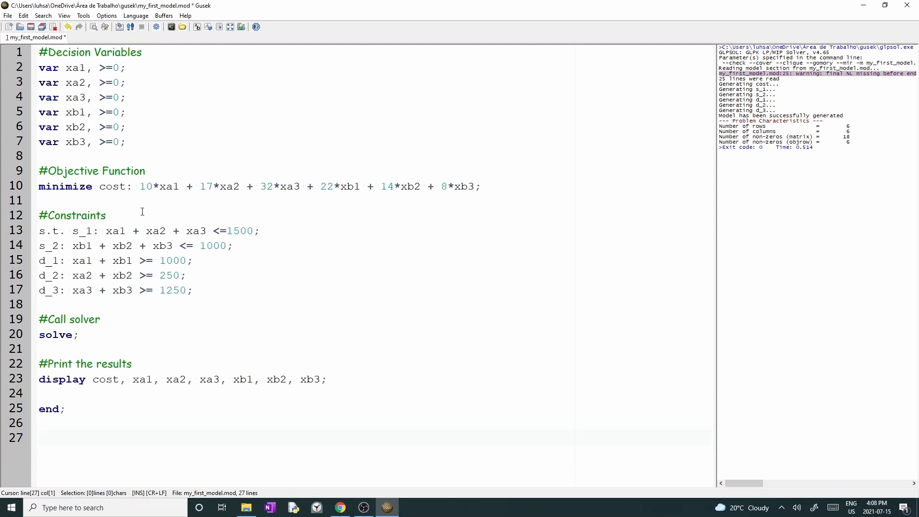
pyautogui.moveTo(119, 27)
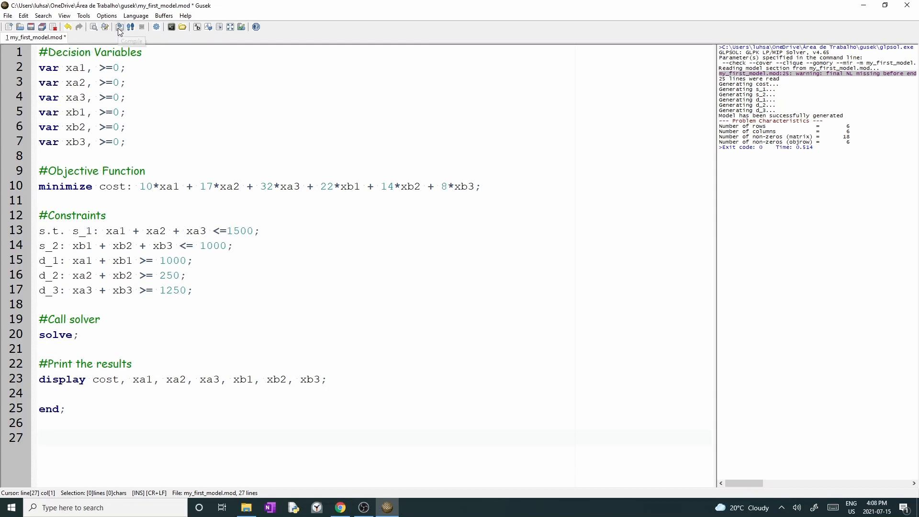
pyautogui.moveTo(119, 27)
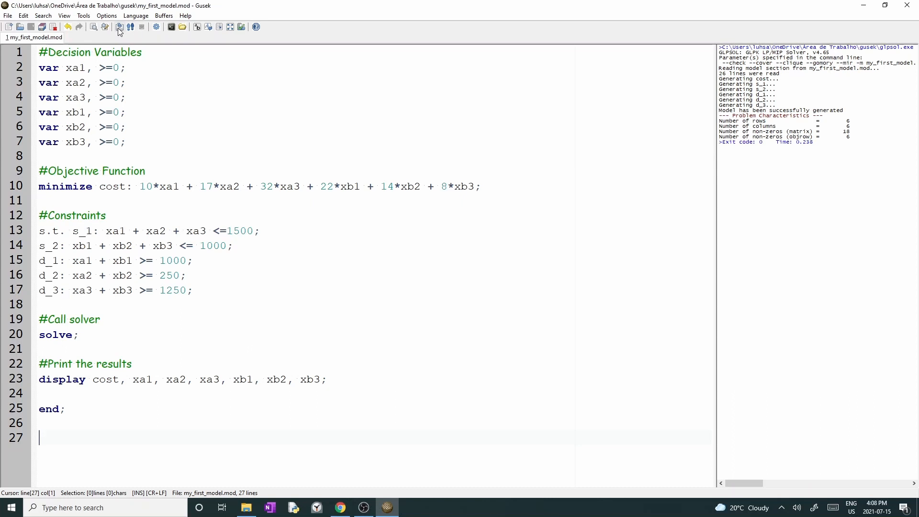
pyautogui.moveTo(131, 27)
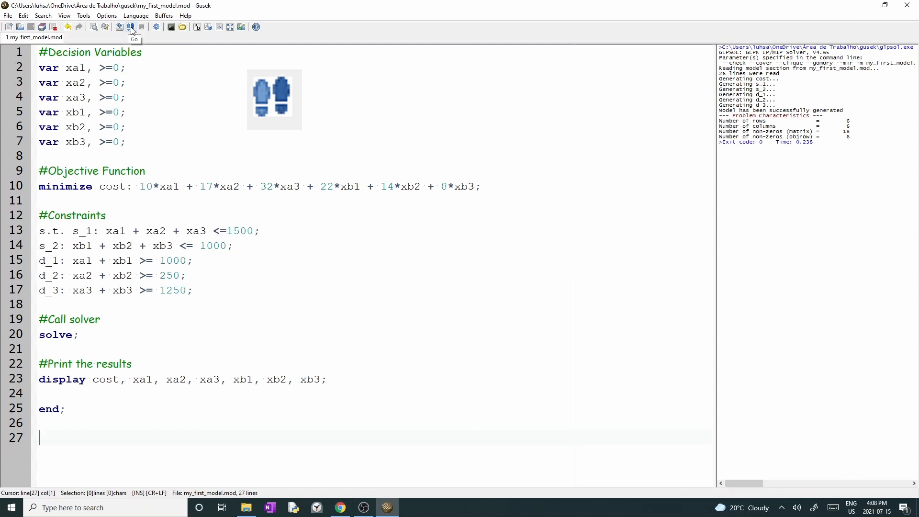
# Step: Run the model with Go to get optimal cost 30250 with xa1 1000, xa2 250, xa3 250, xb3 1000
pyautogui.click(132, 26)
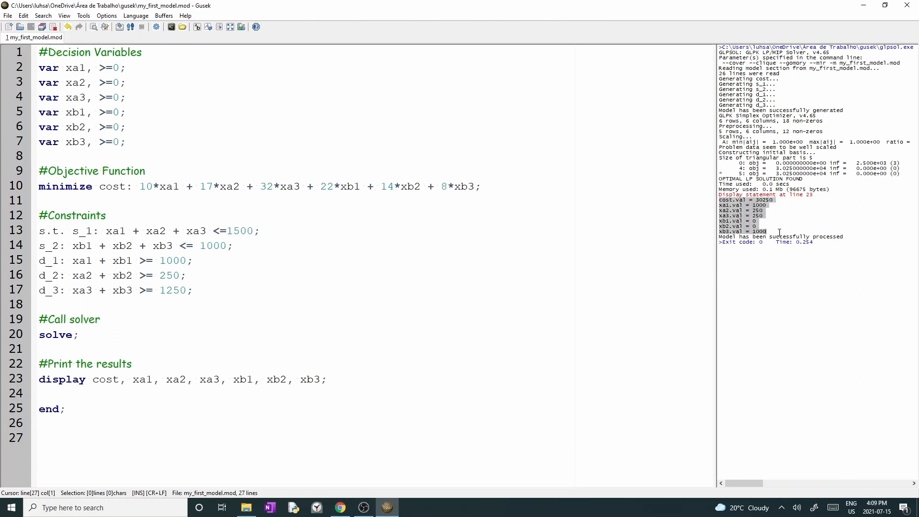
pyautogui.moveTo(840, 227)
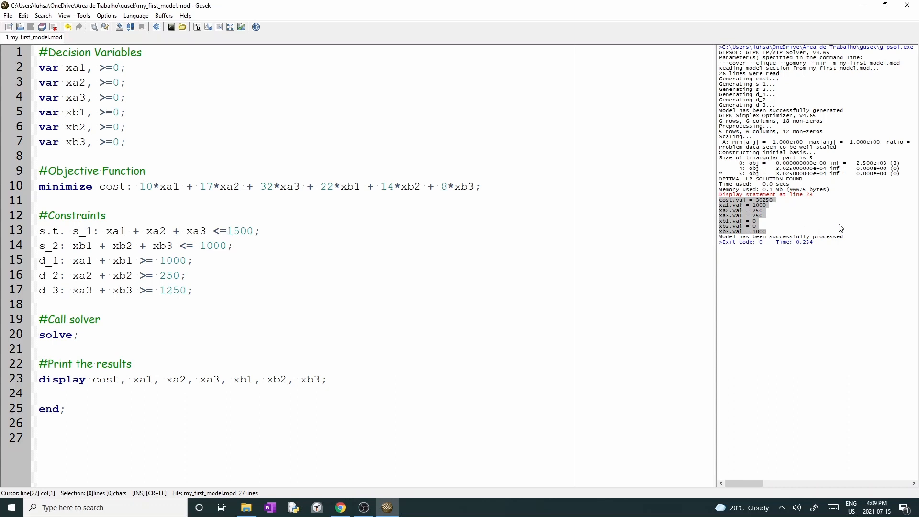